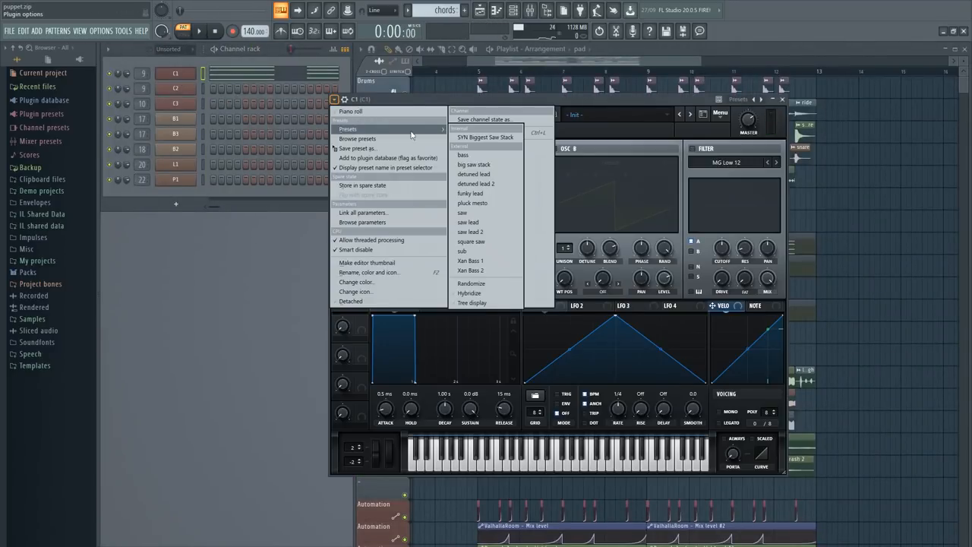
- Load the SYN Biggest Saw Stack preset into Serum and audition it over the song twice
click(473, 164)
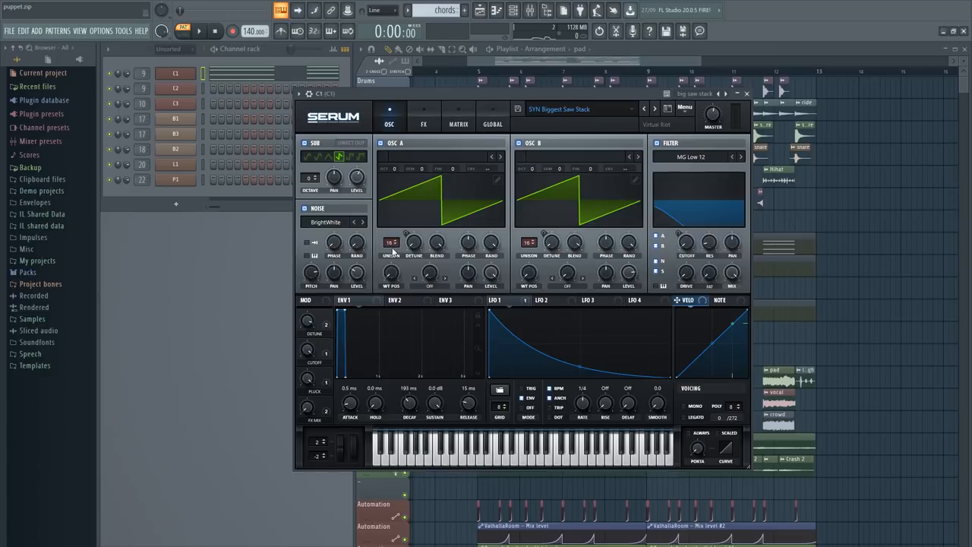
mouse_move(319, 319)
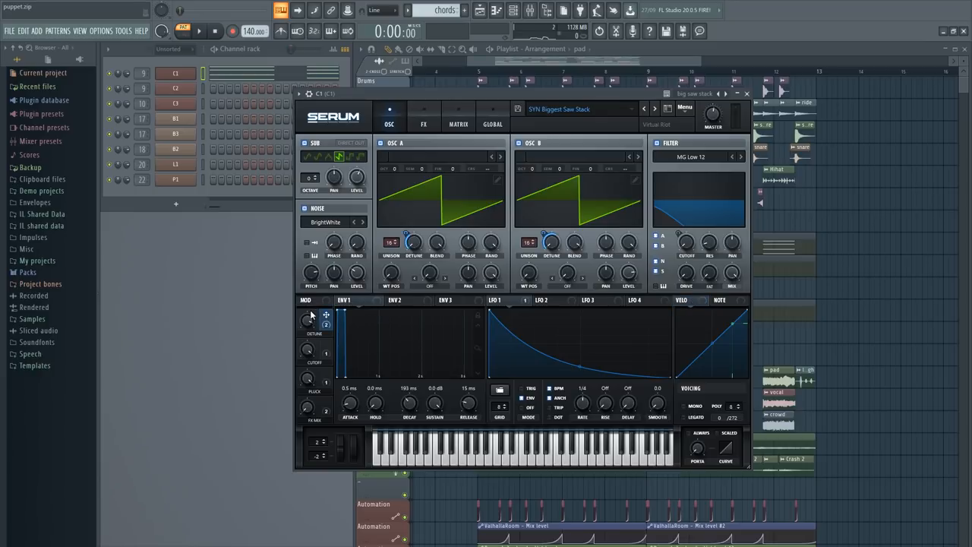
mouse_move(322, 325)
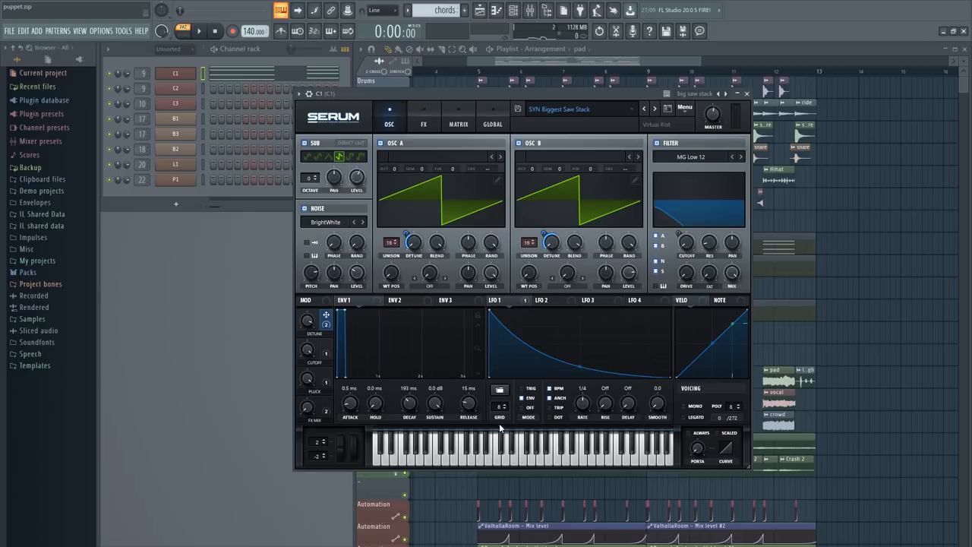
mouse_move(395, 255)
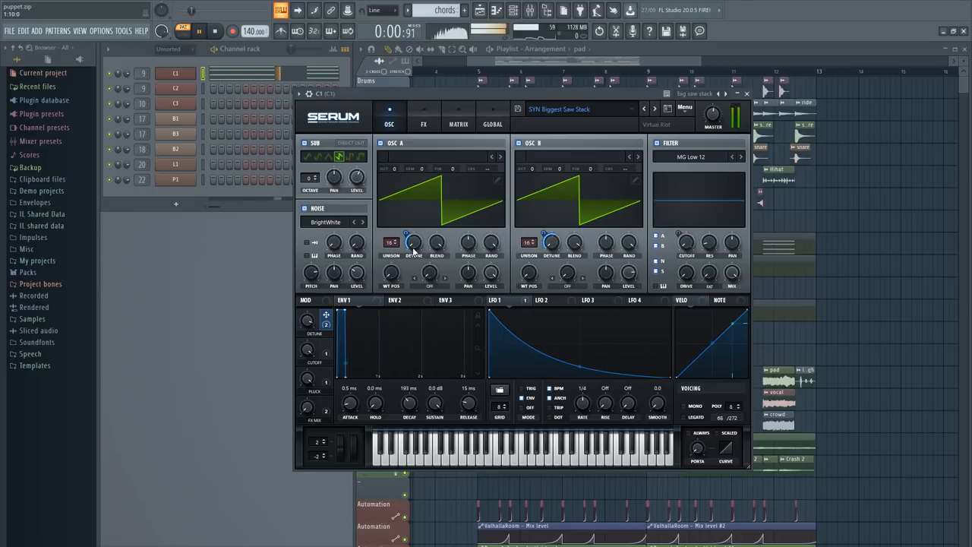
click(199, 30)
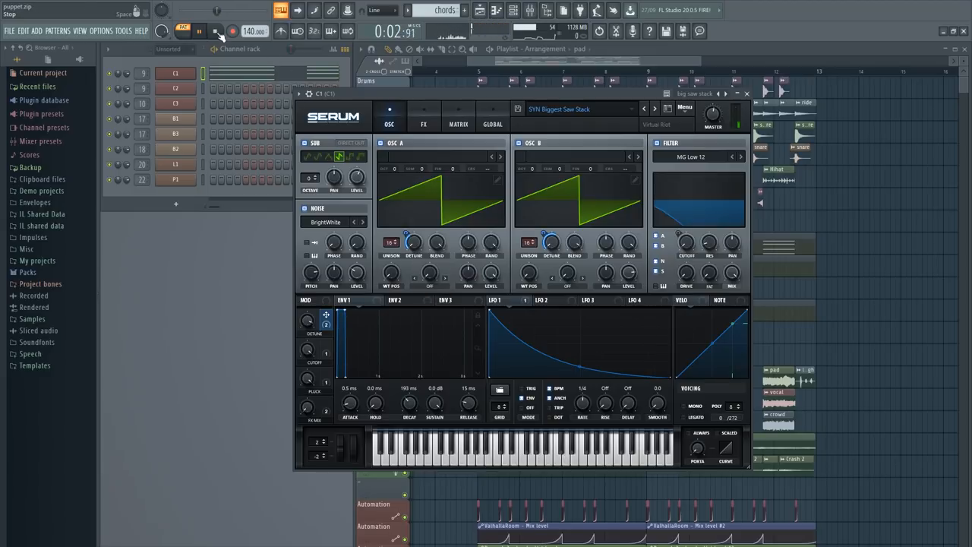
click(216, 30)
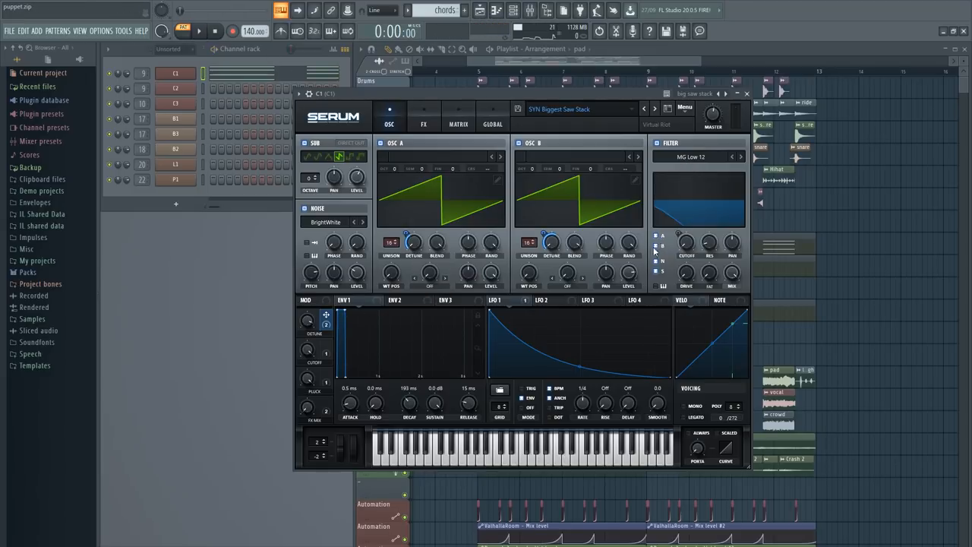
mouse_move(662, 237)
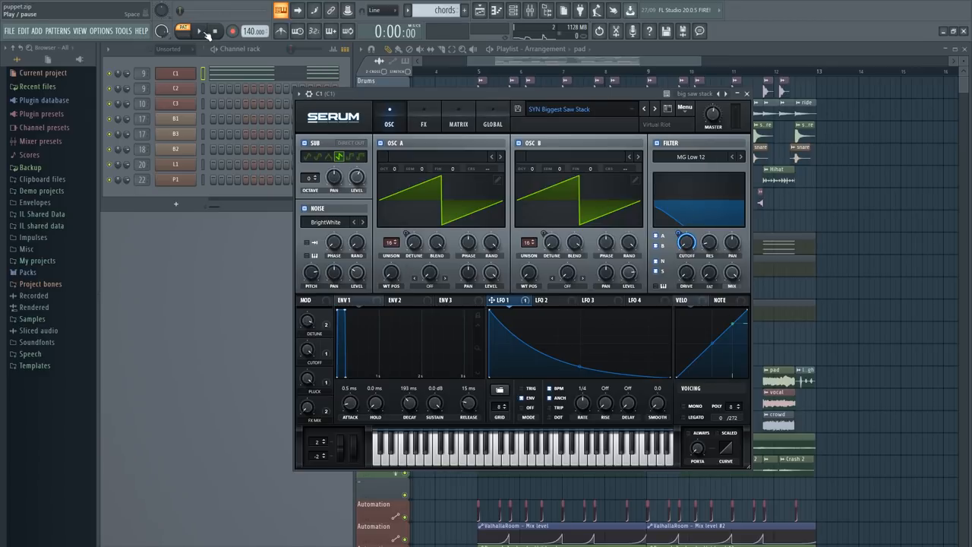
click(199, 31)
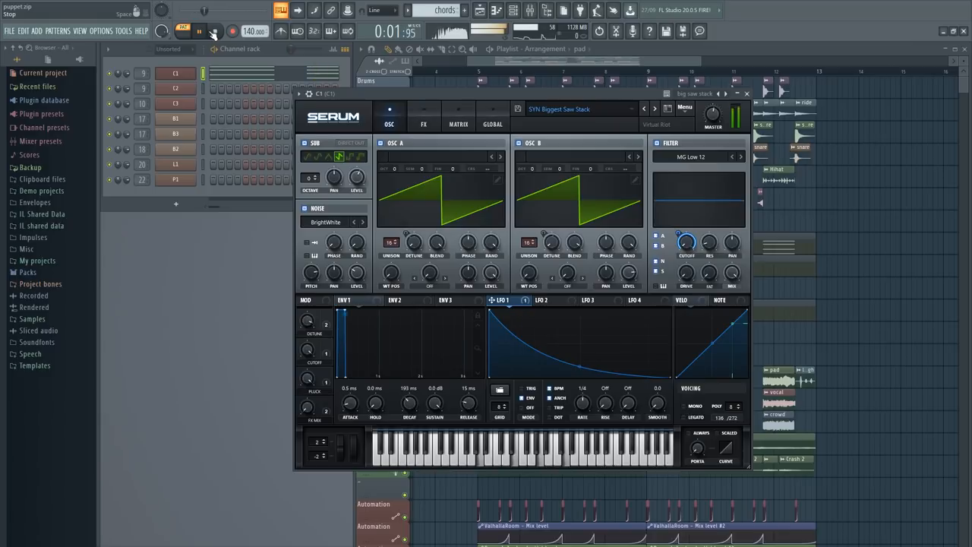
click(423, 124)
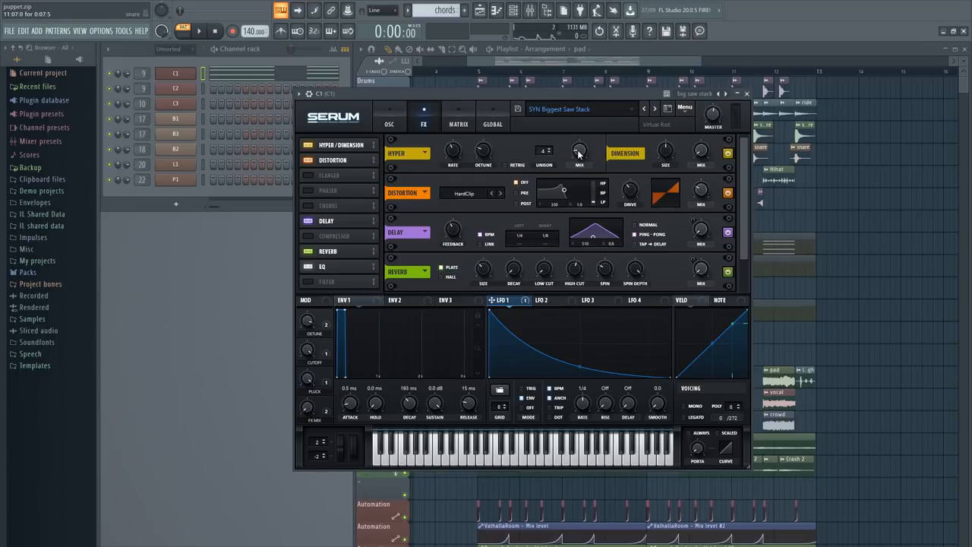
- Scroll Serum's FX rack to reveal the distortion, delay, reverb and EQ modules
drag(580, 148, 581, 160)
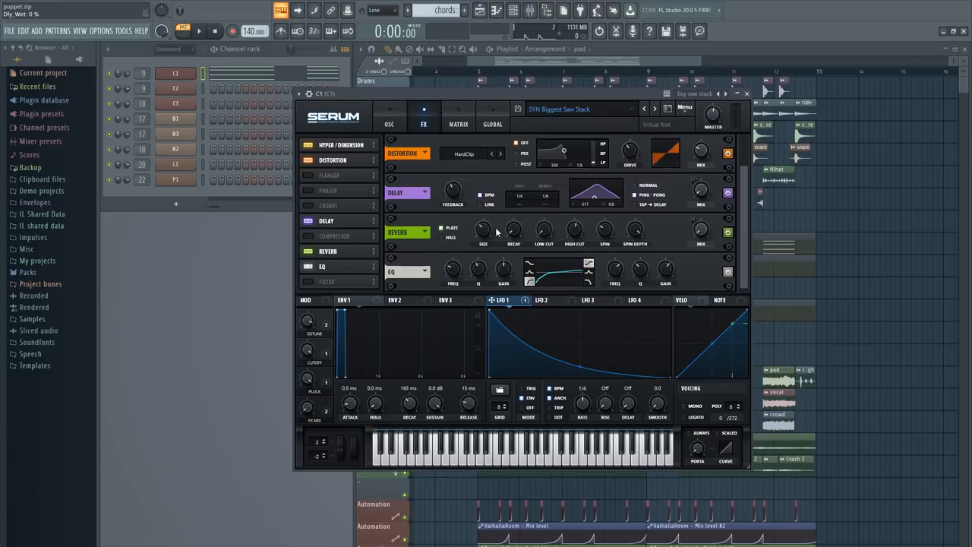
mouse_move(450, 228)
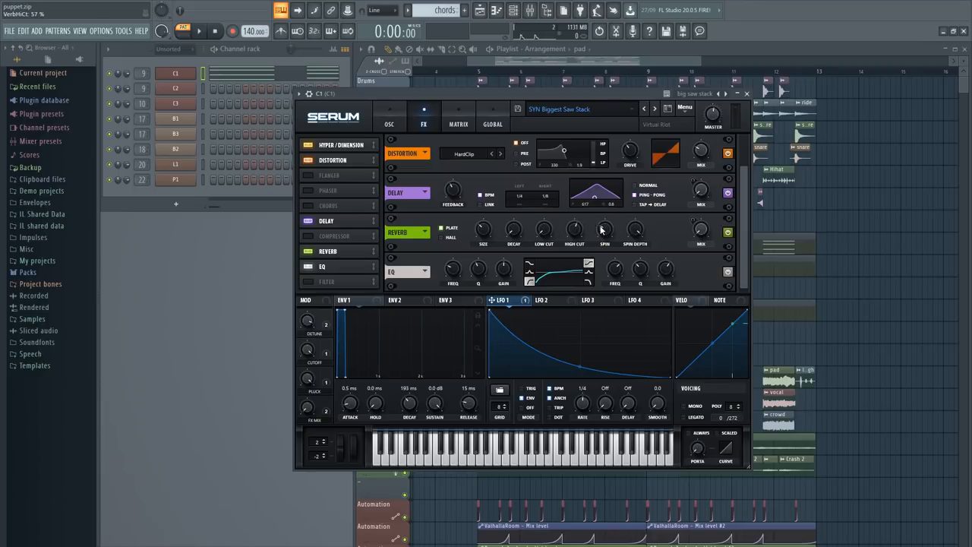
mouse_move(711, 236)
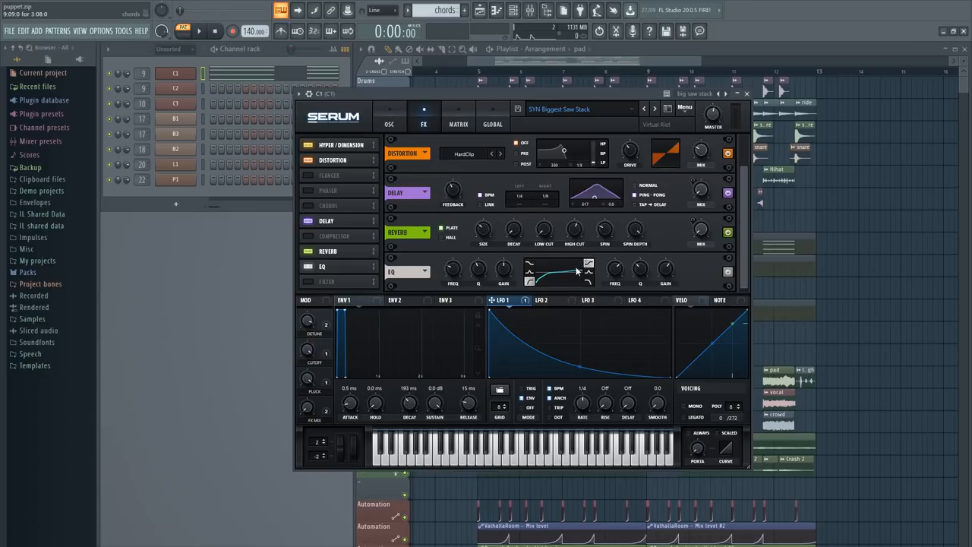
- Return to Serum's OSC page and load the Default init patch while the song plays
click(388, 119)
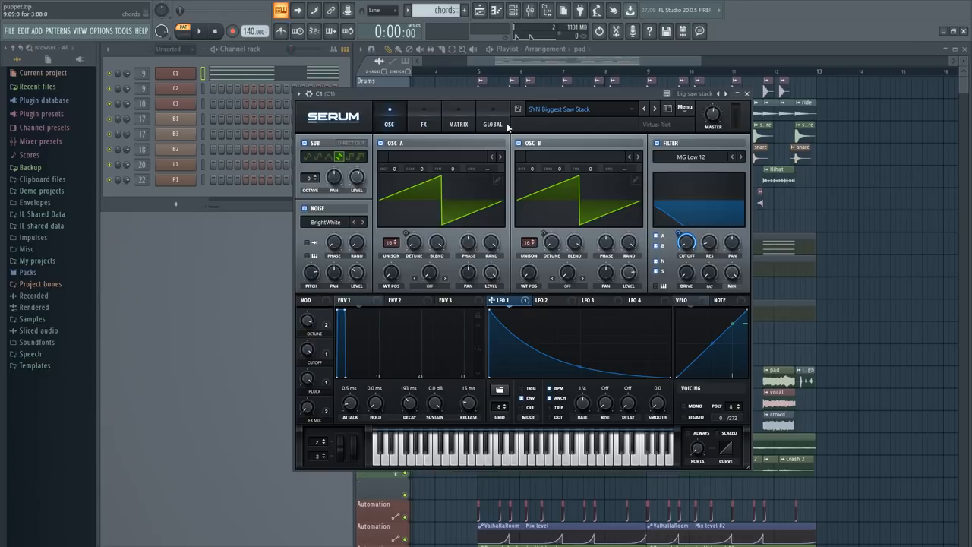
click(198, 30)
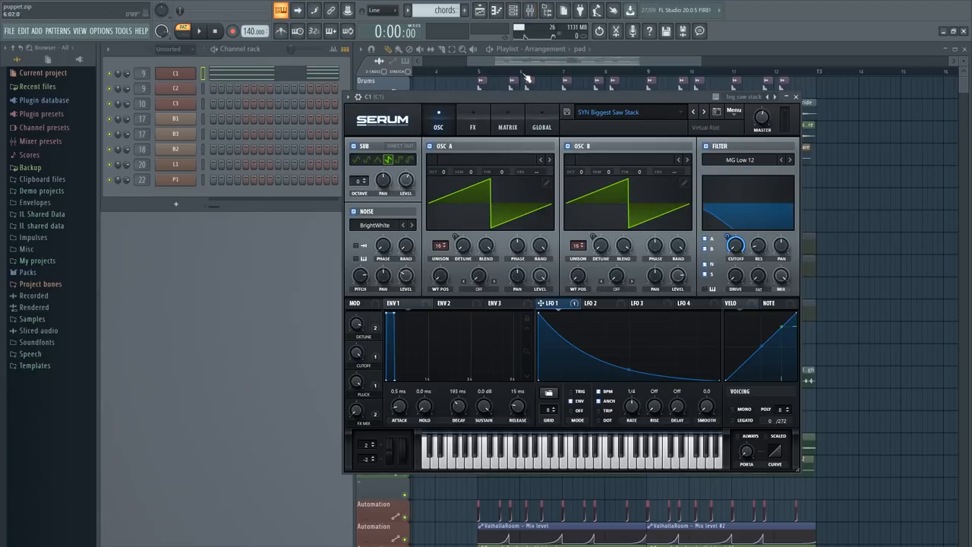
click(796, 97)
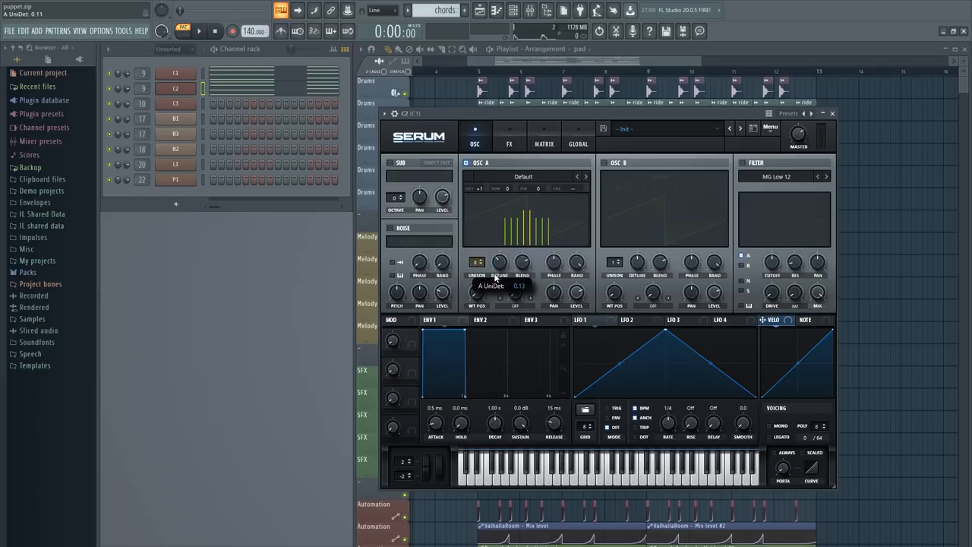
- Adjust oscillator A's unison voices and detune on the saw, then stop playback
drag(477, 261, 477, 243)
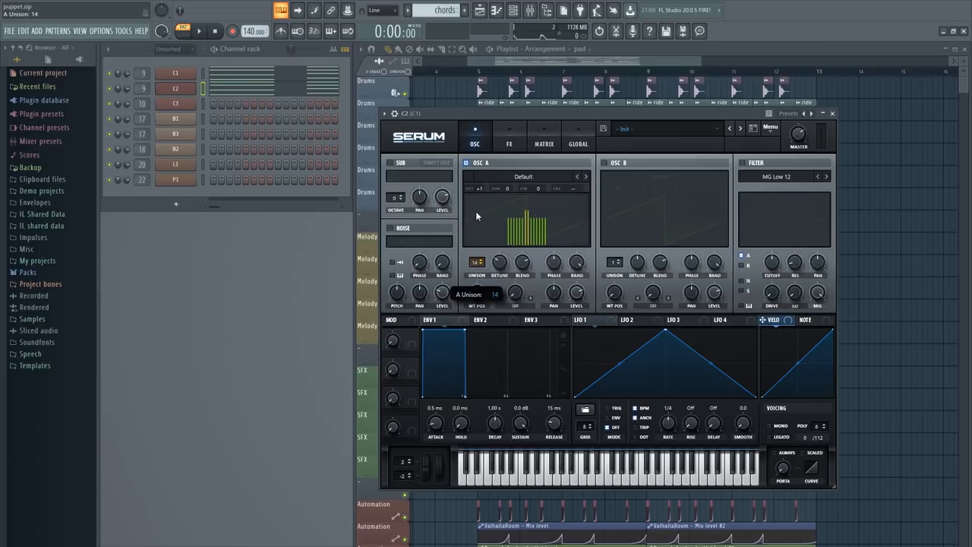
drag(477, 261, 477, 273)
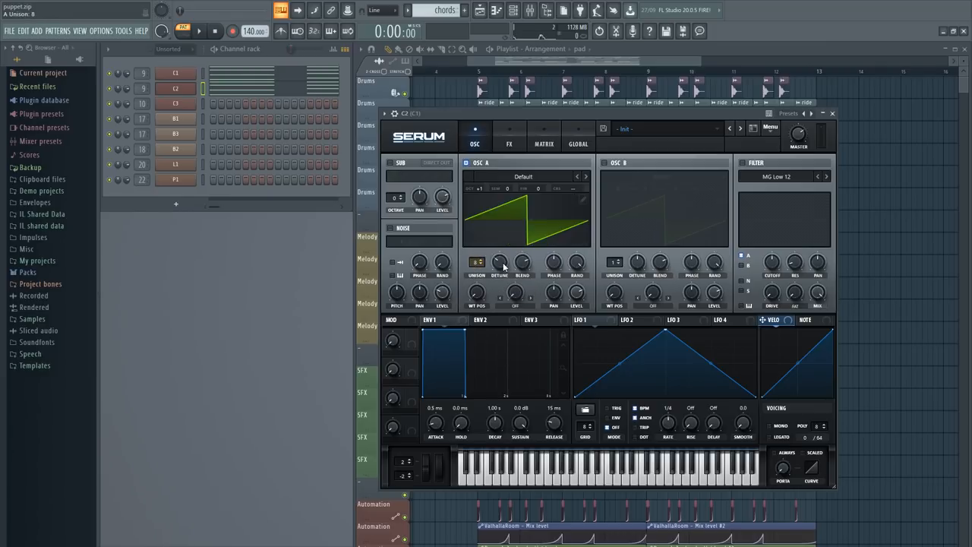
drag(498, 261, 498, 255)
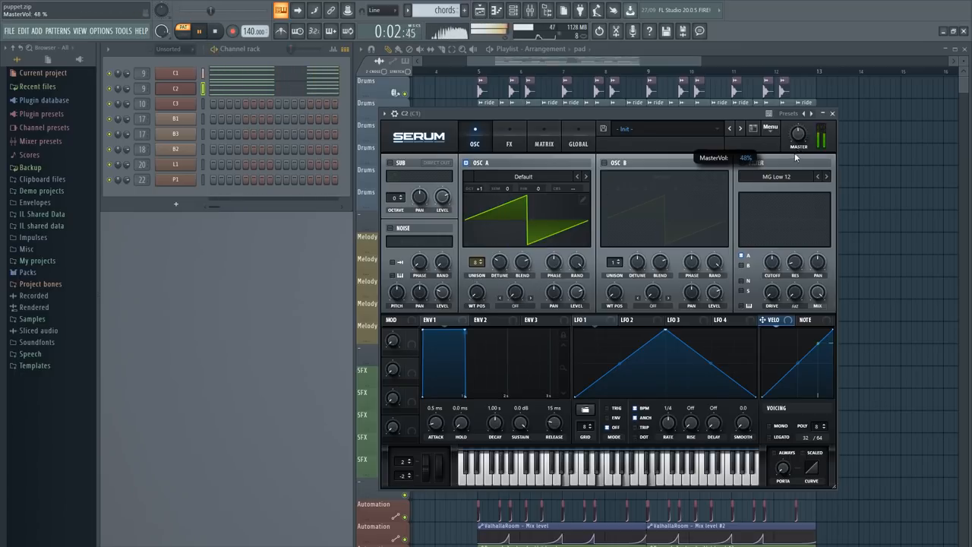
click(214, 31)
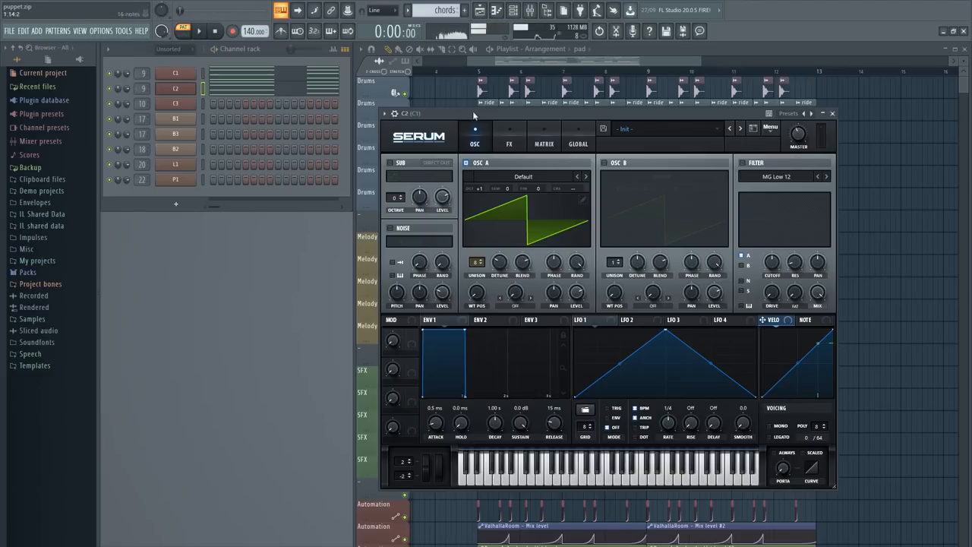
drag(798, 134, 799, 135)
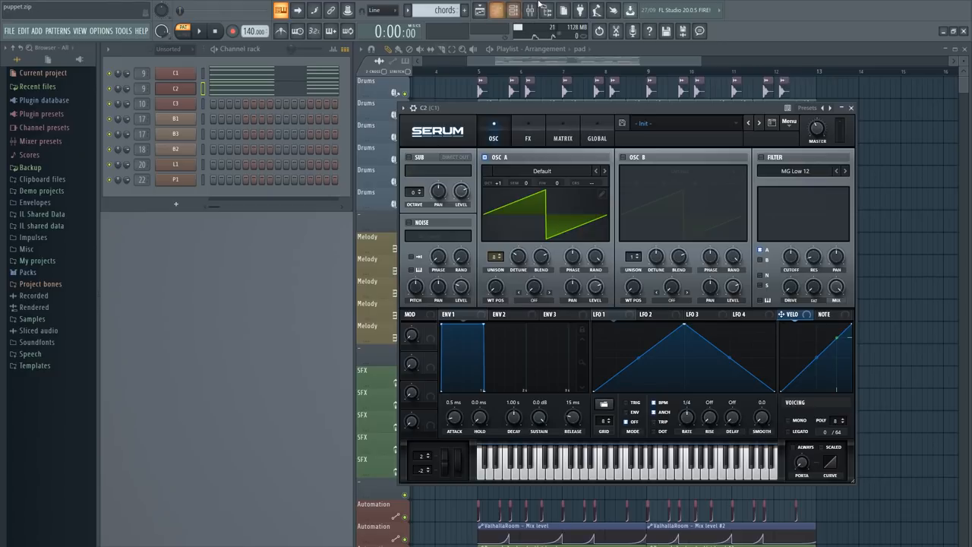
- Close Serum, audition the Harmor channel's patch over the song, then close Harmor
click(851, 107)
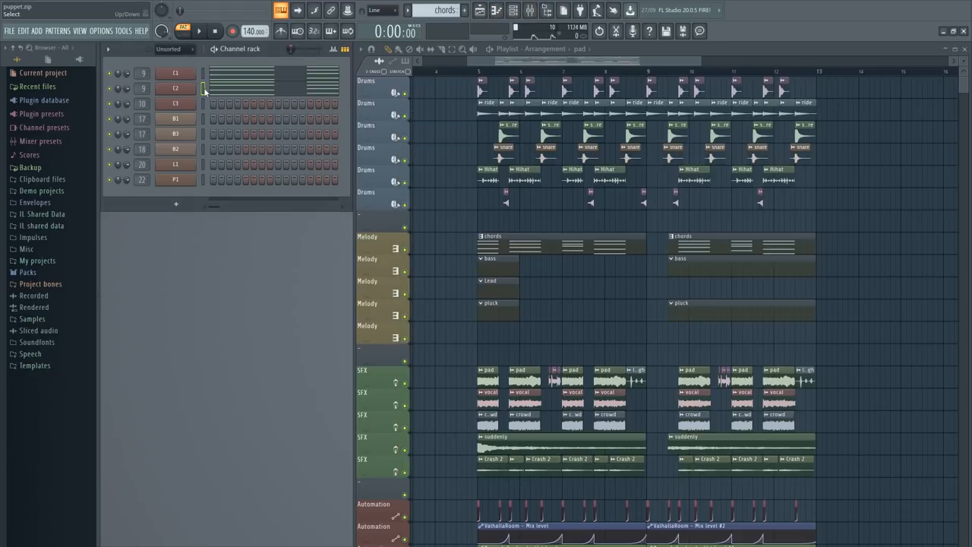
click(177, 104)
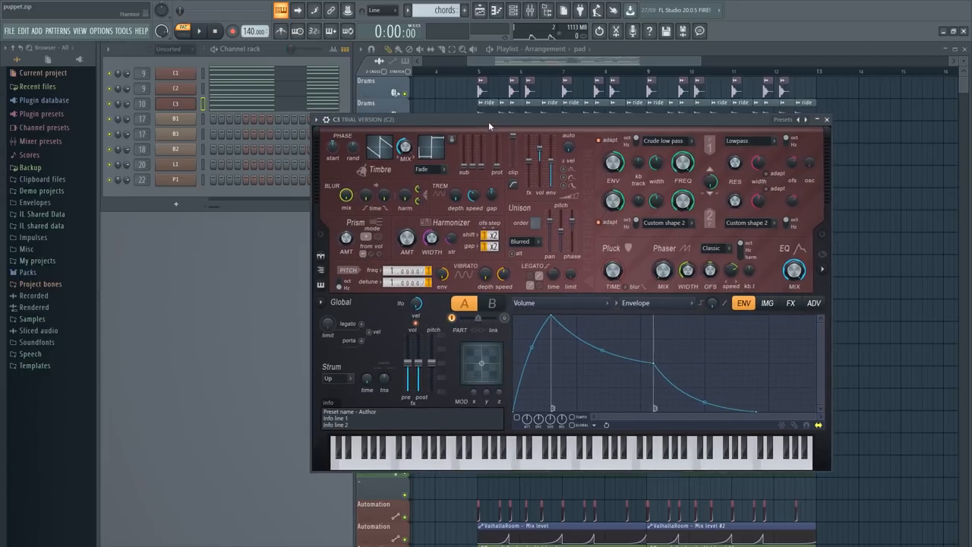
mouse_move(130, 103)
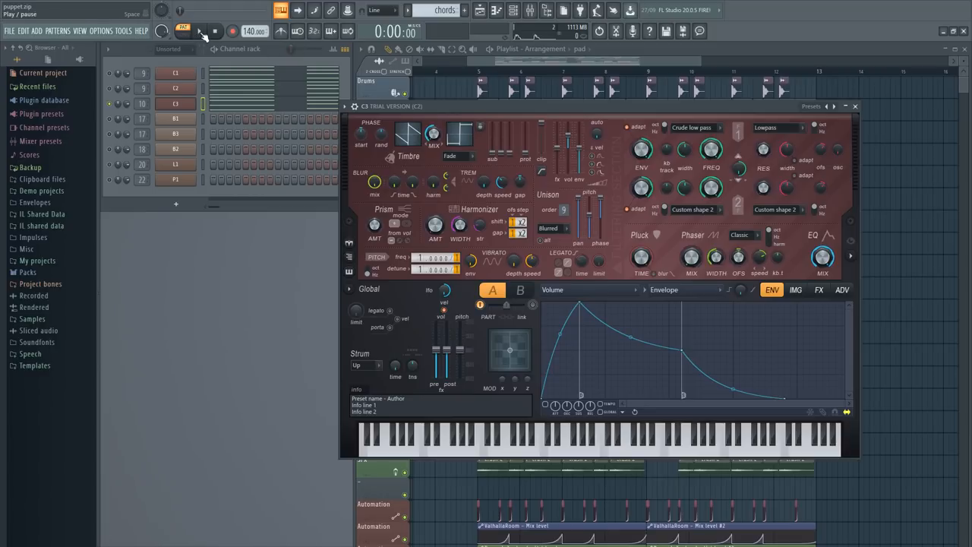
click(199, 30)
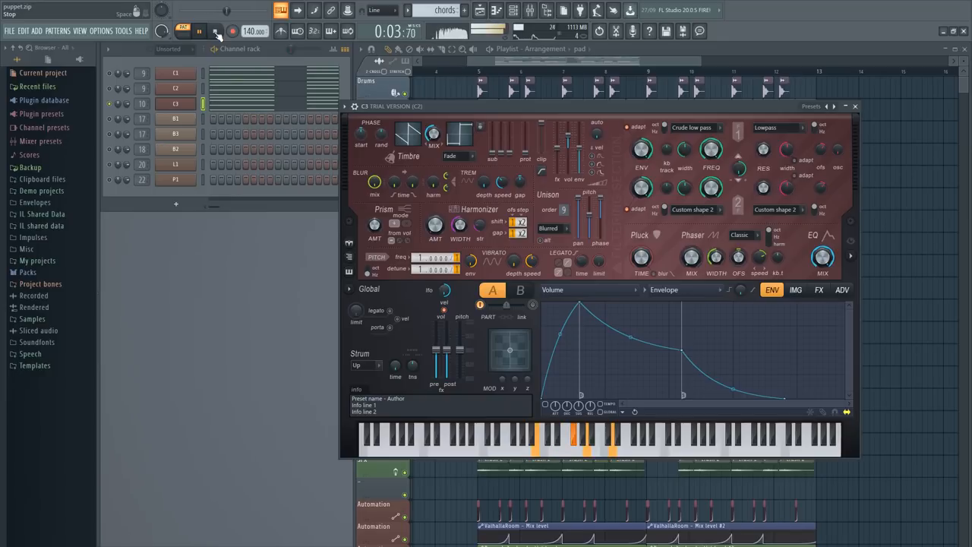
click(216, 30)
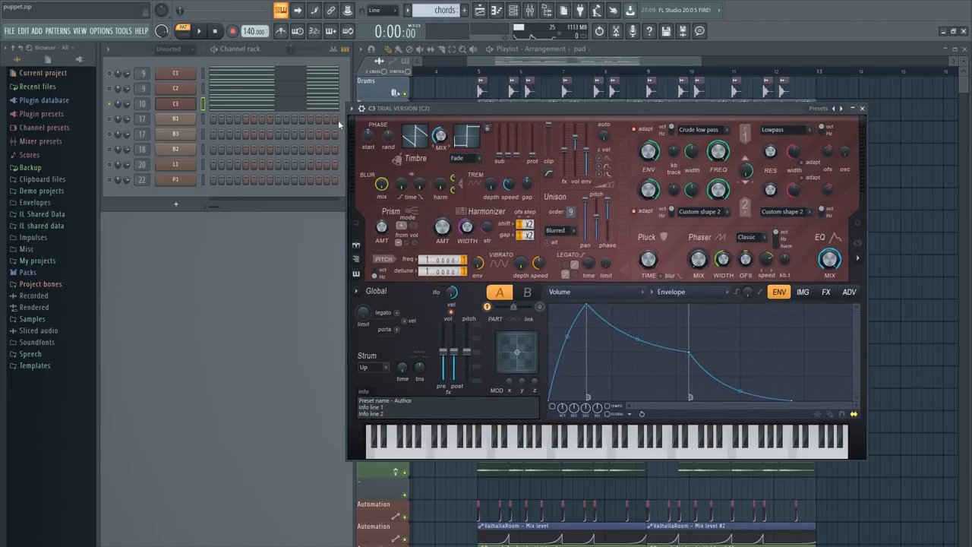
click(863, 108)
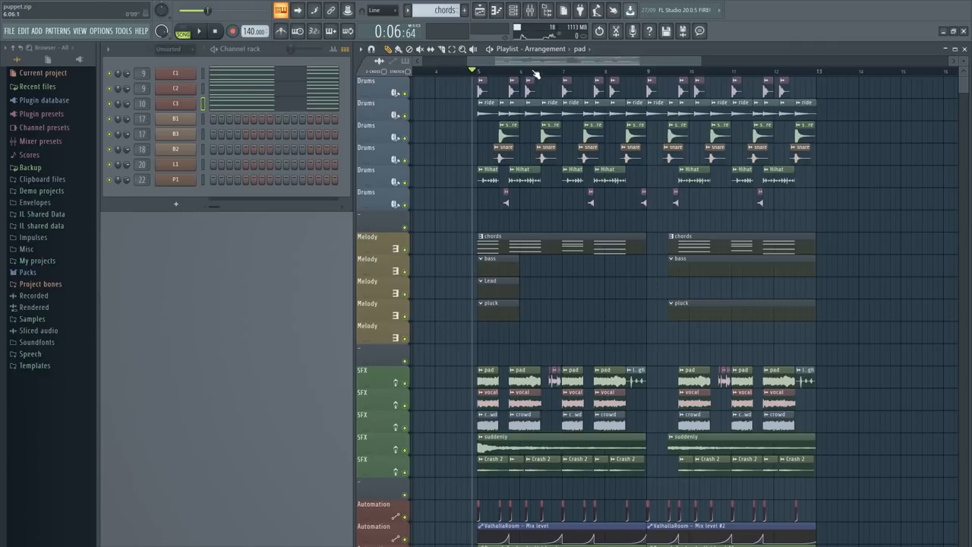
- Select the bass pattern and open the bass channel's Serum Sub Bass patch
click(443, 9)
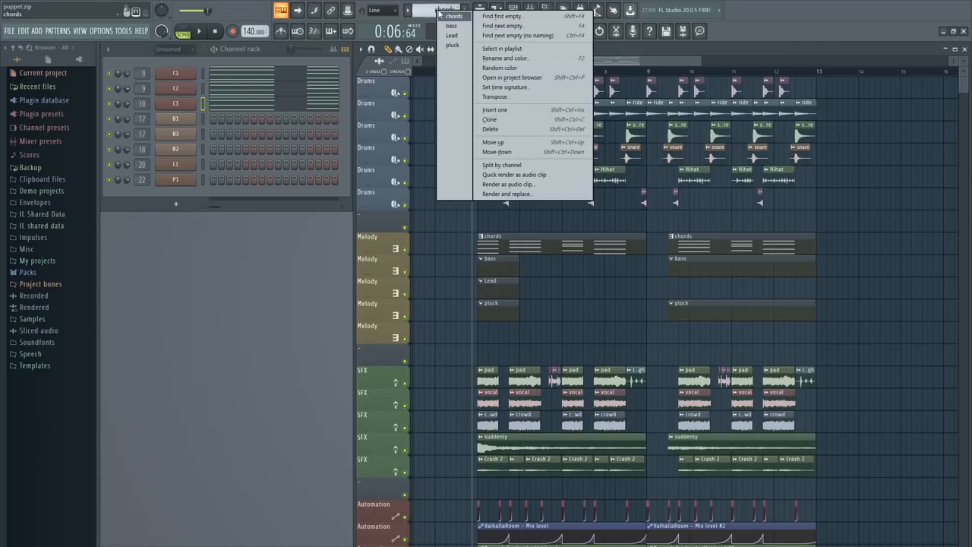
right_click(176, 119)
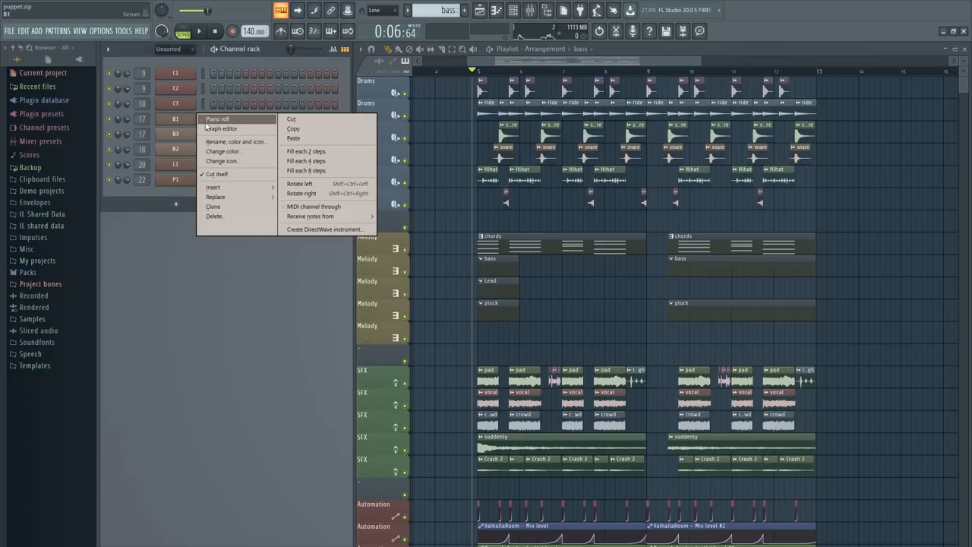
click(216, 118)
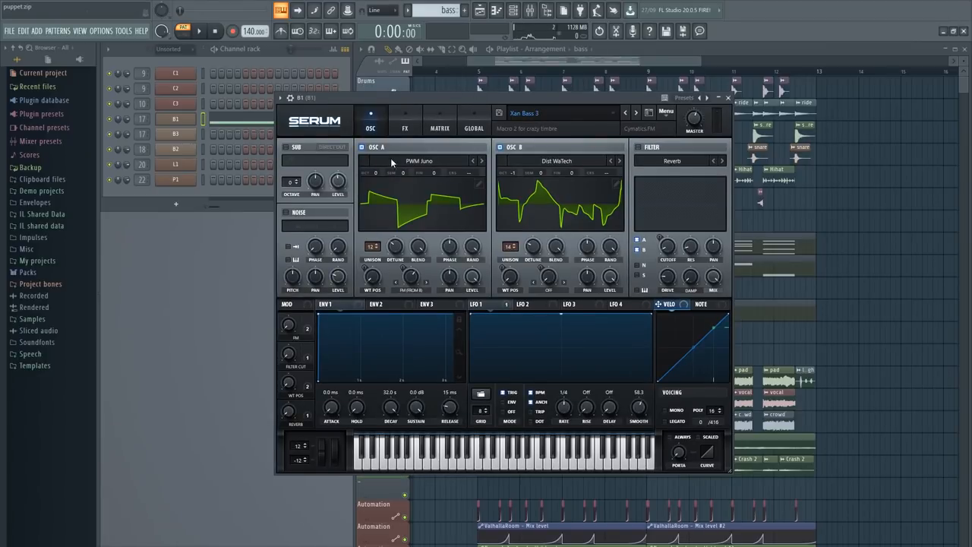
- Browse the OSC A and OSC B wavetable menus, keeping PWM Juno and Dist Walsch
click(420, 161)
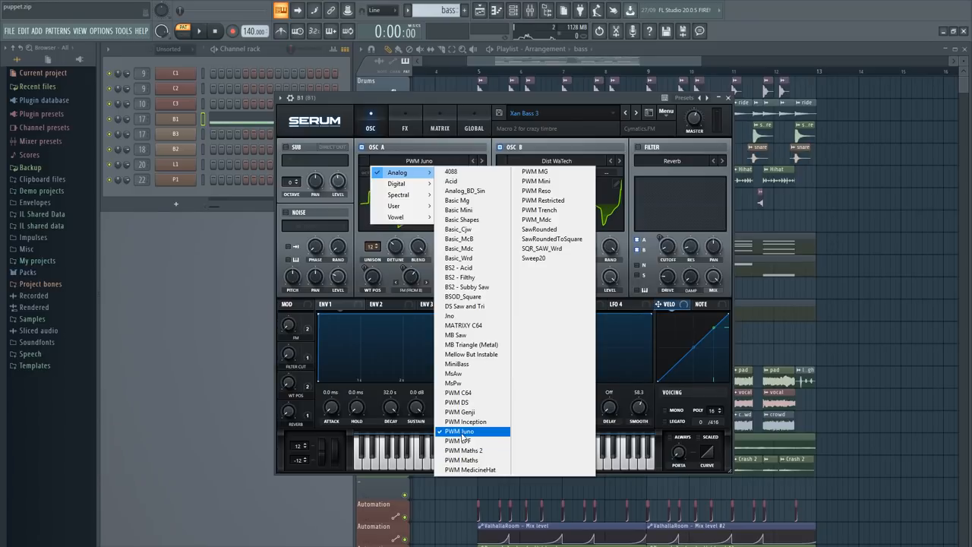
click(459, 431)
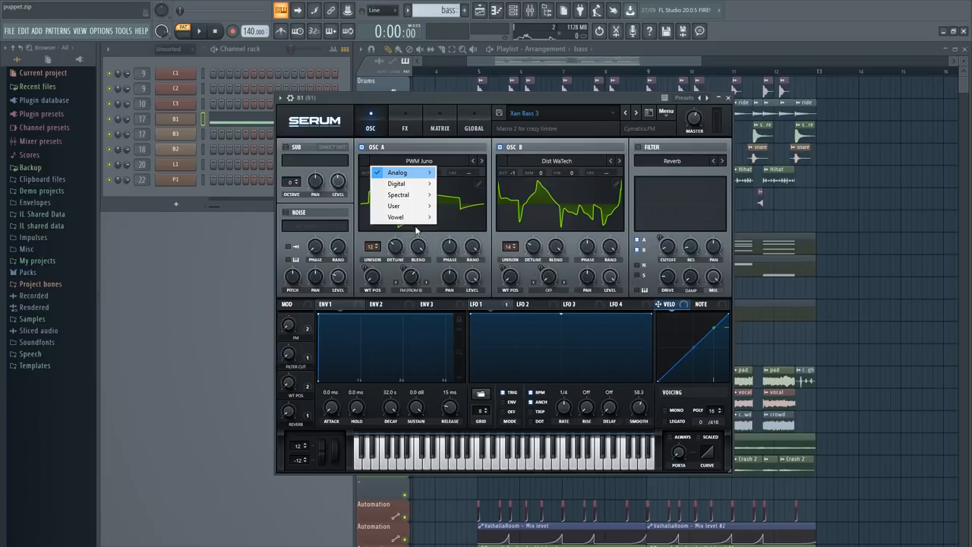
click(398, 173)
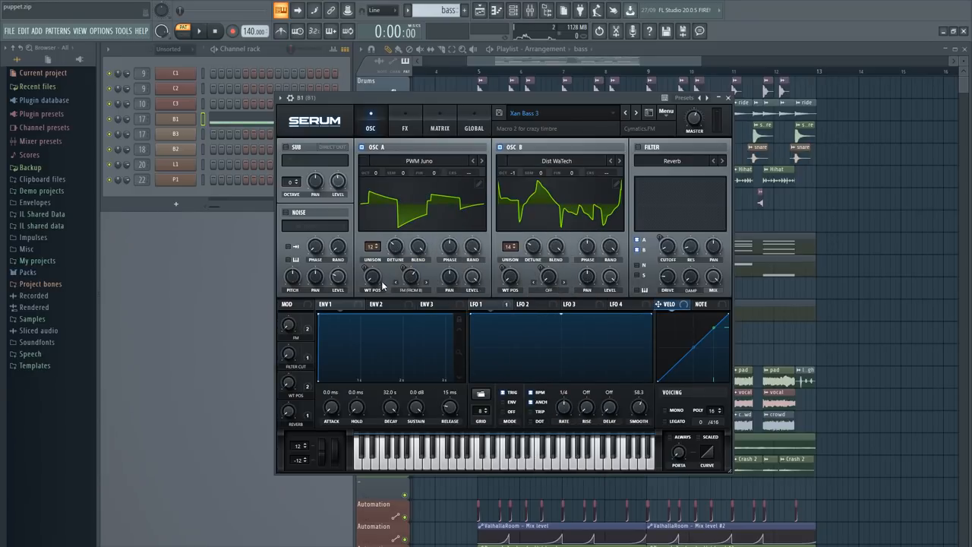
mouse_move(474, 258)
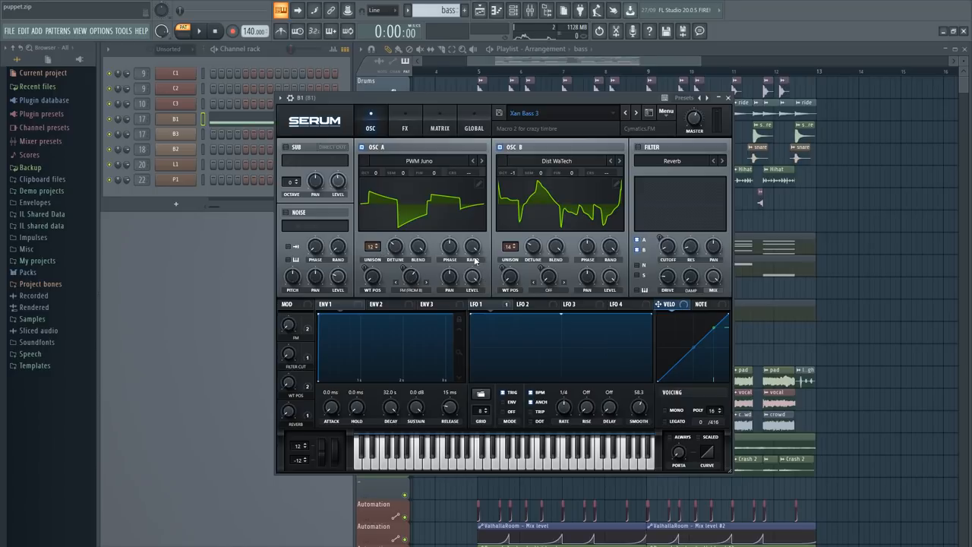
click(556, 161)
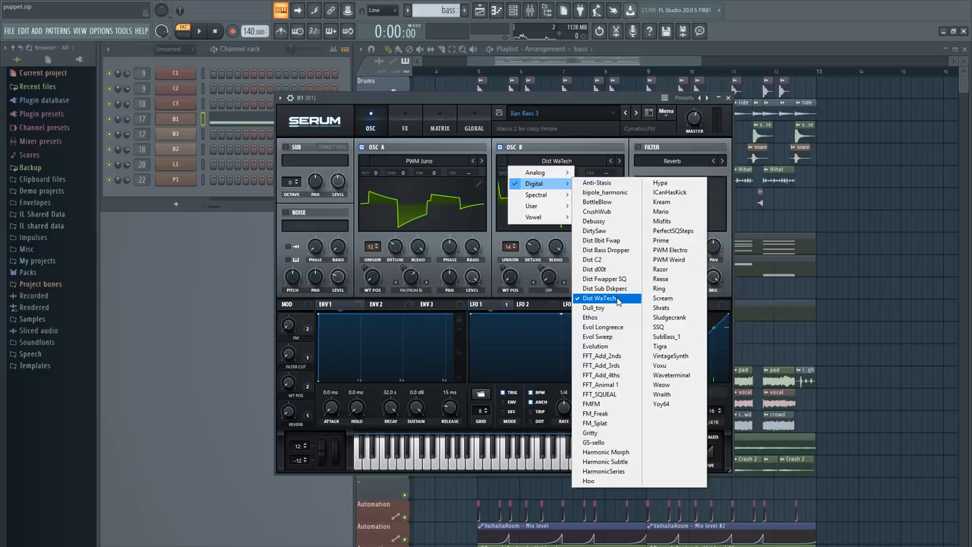
click(600, 296)
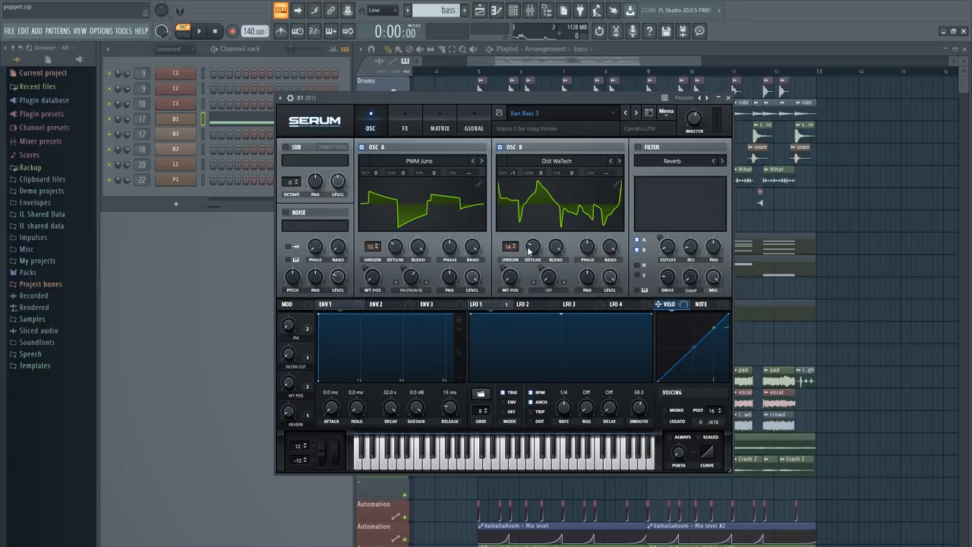
mouse_move(519, 243)
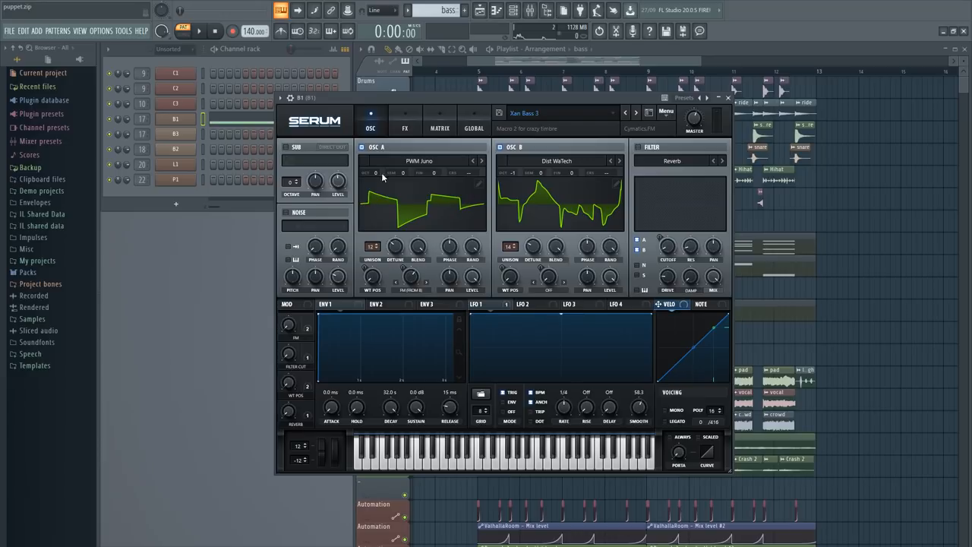
- View LFO 1 and ENV 1, then bring up the Sub Bass patch's effects rack
click(483, 304)
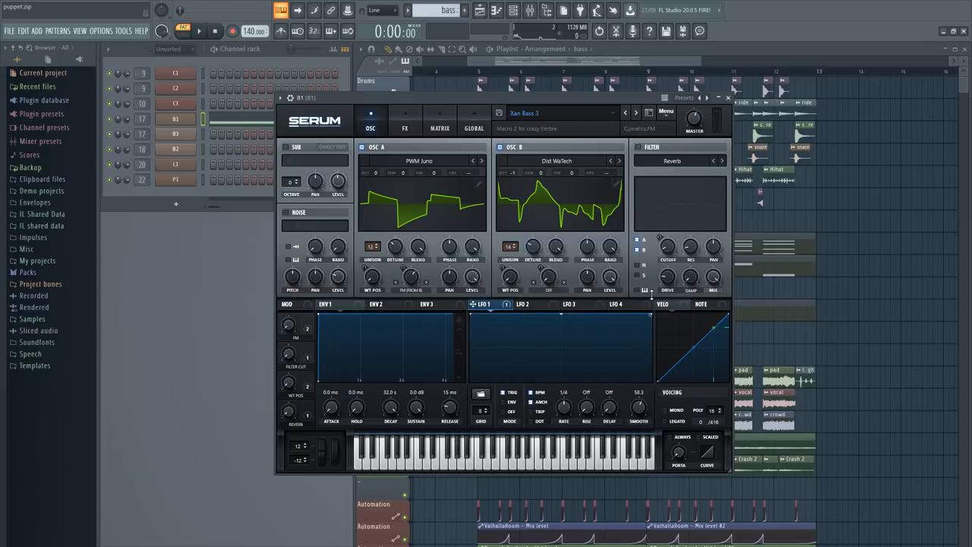
click(327, 304)
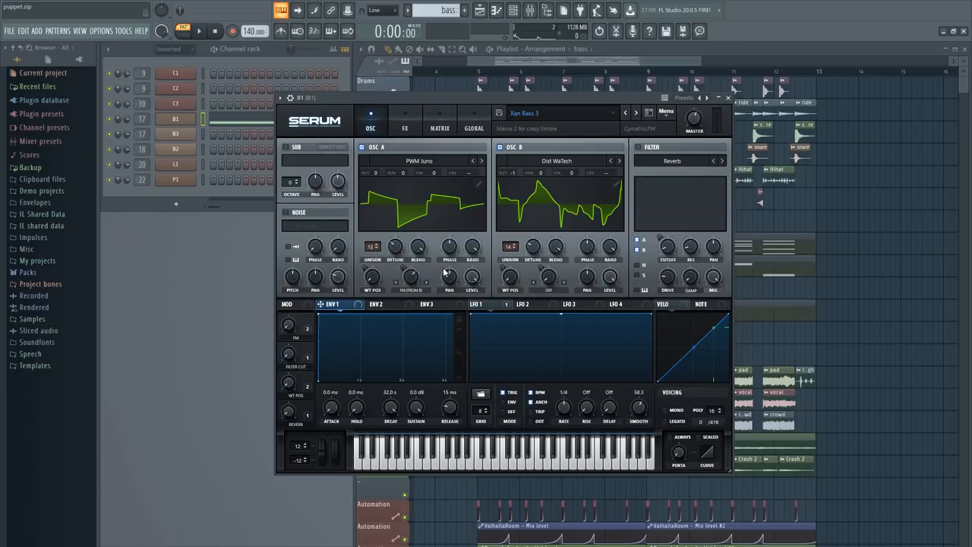
click(404, 127)
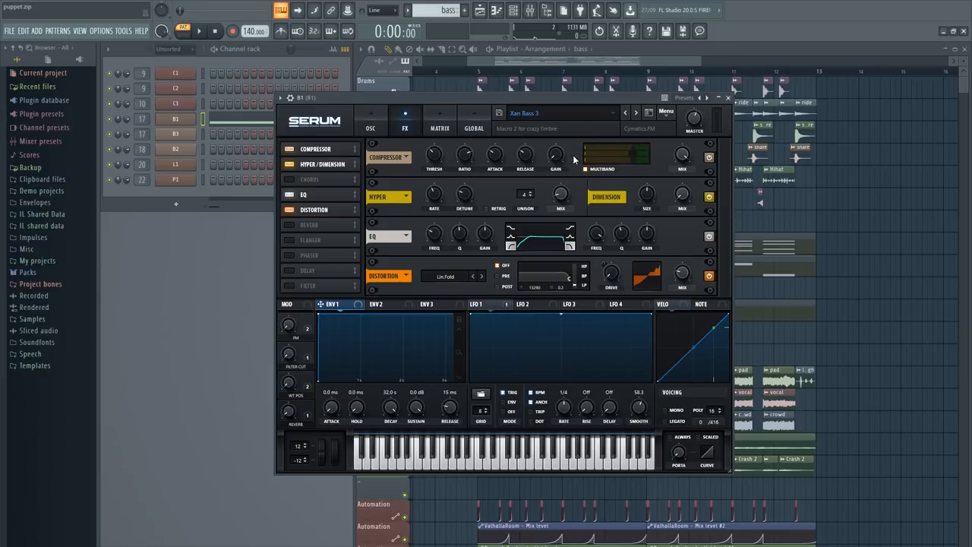
mouse_move(553, 202)
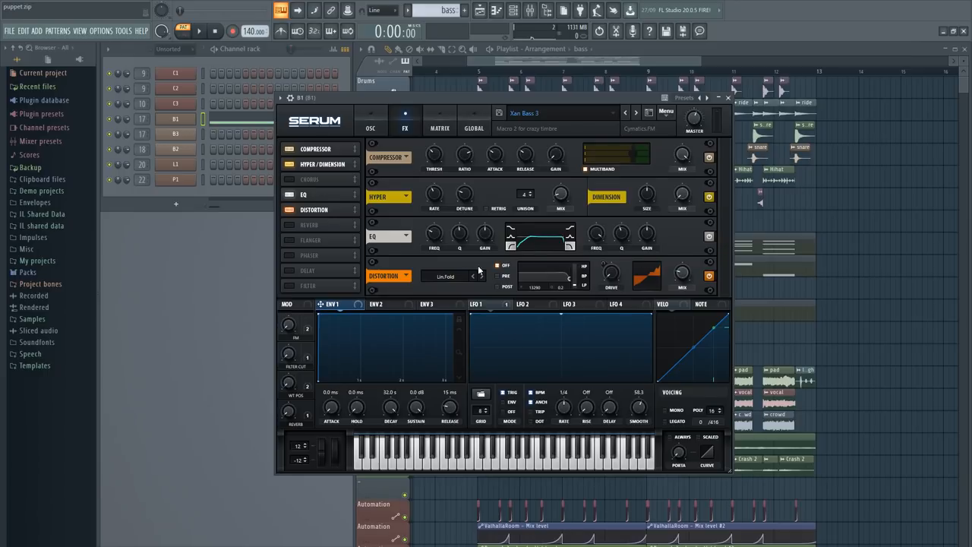
click(448, 276)
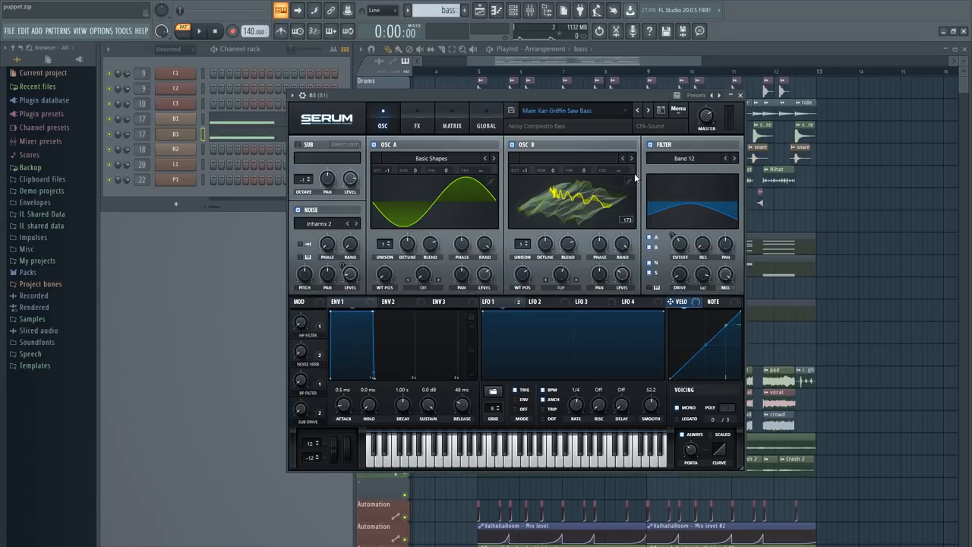
mouse_move(632, 286)
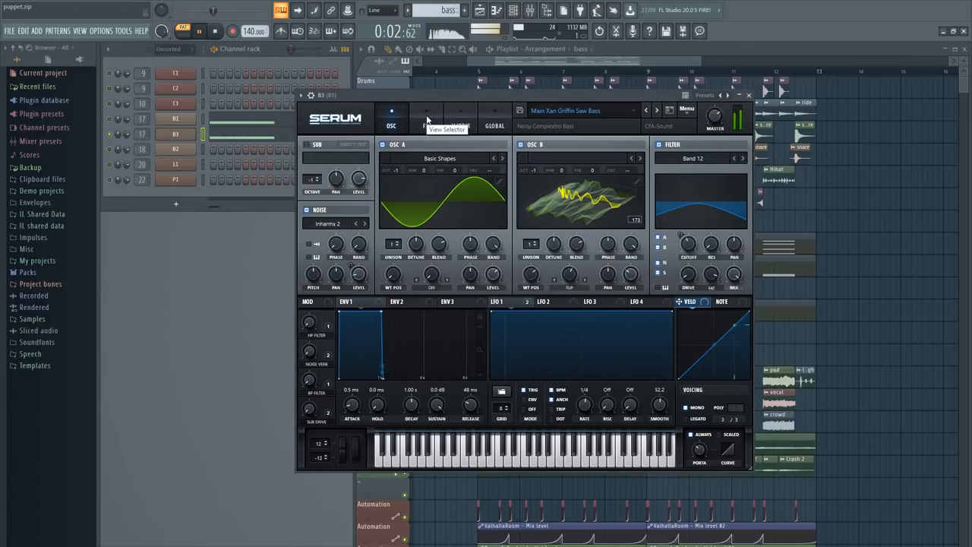
- Browse the saw bass noise sources keeping FX_Inharmo, return to OSC, and open 3x Osc
click(328, 224)
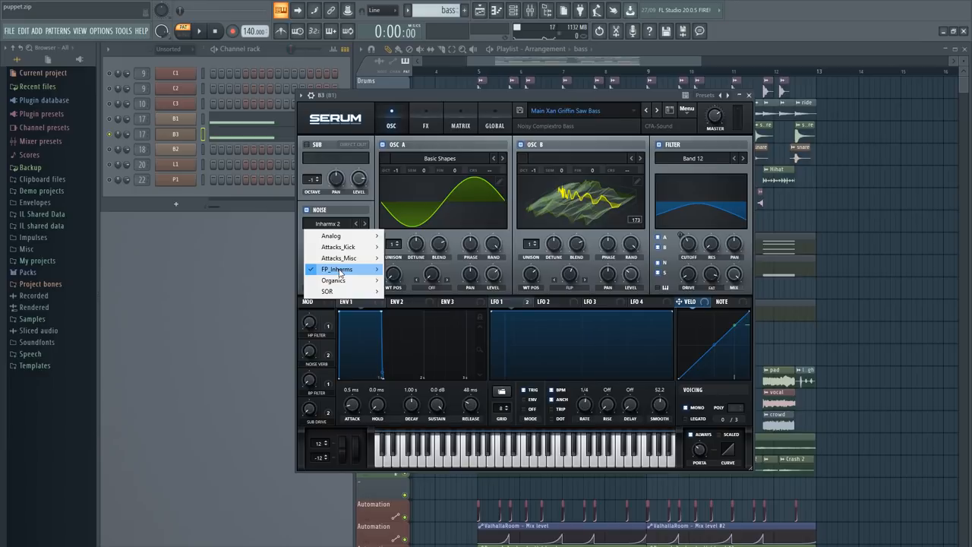
click(425, 113)
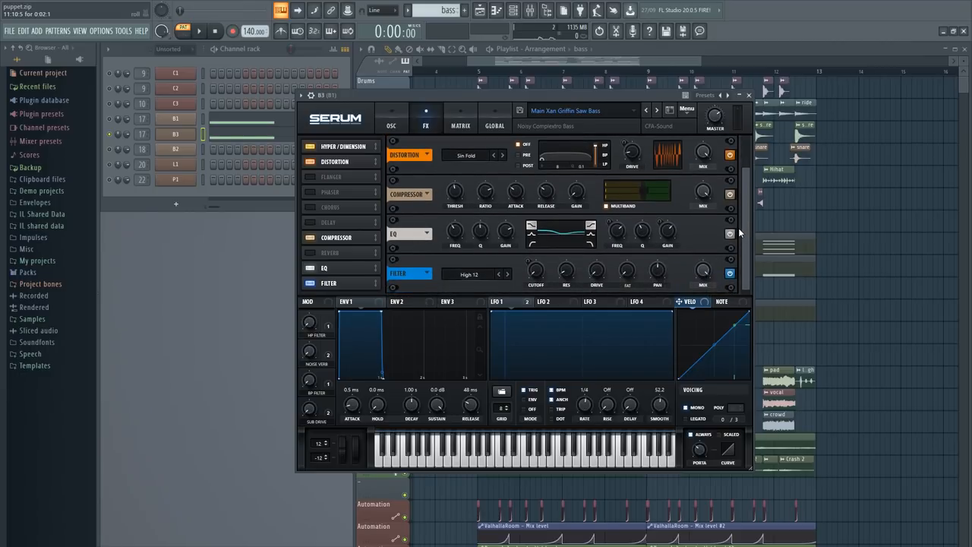
mouse_move(723, 241)
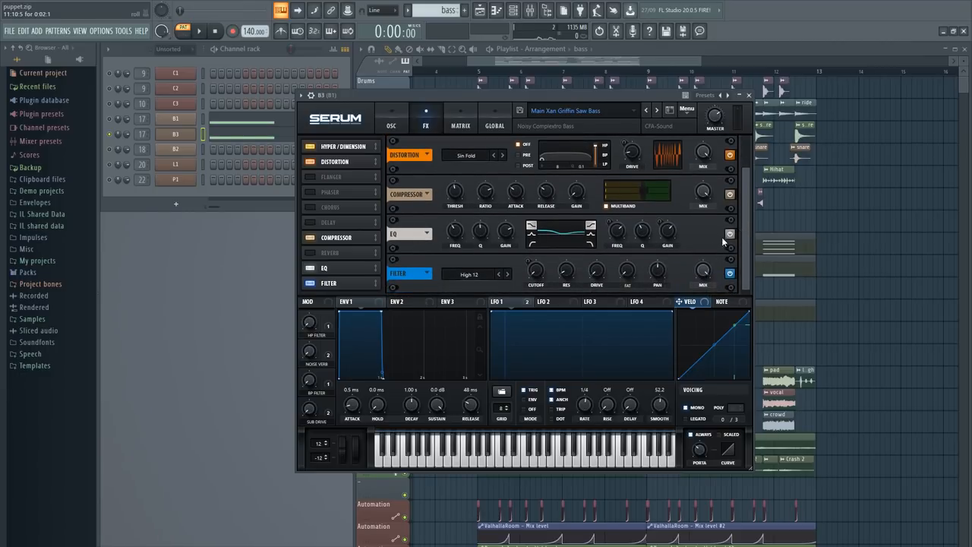
click(392, 112)
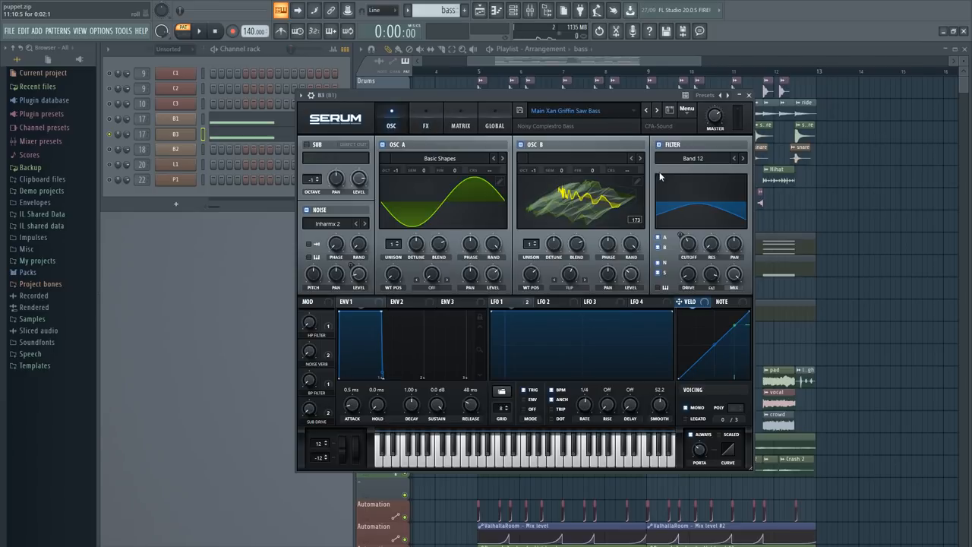
click(747, 94)
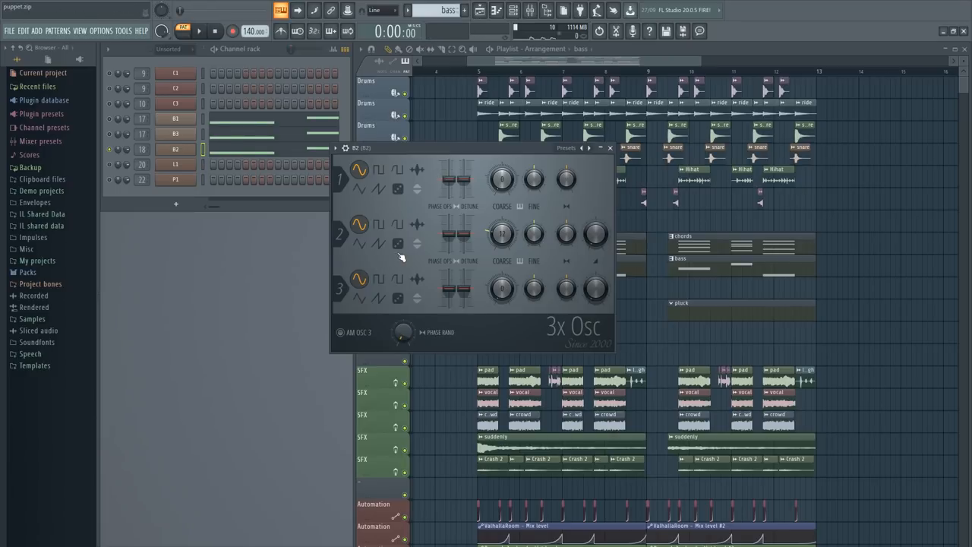
- Move the 3x Osc window aside and play the arrangement
drag(501, 289, 501, 304)
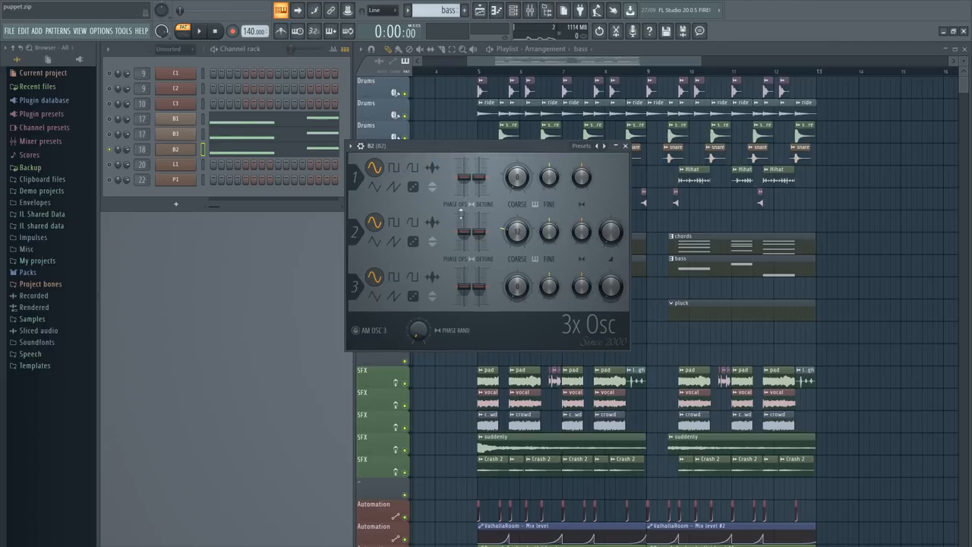
click(199, 30)
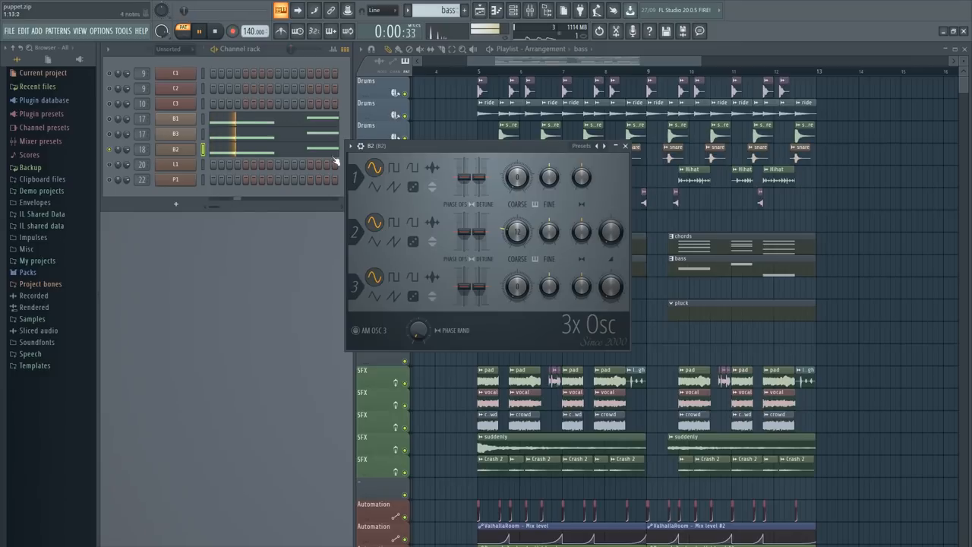
drag(550, 176, 550, 182)
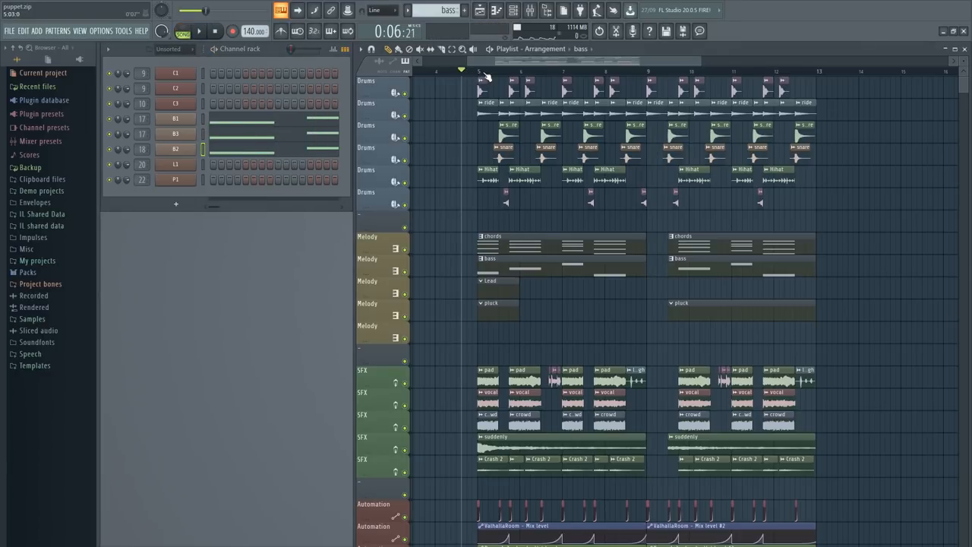
- Check channel levels in the Mixer, close it and return to the playing playlist
click(199, 30)
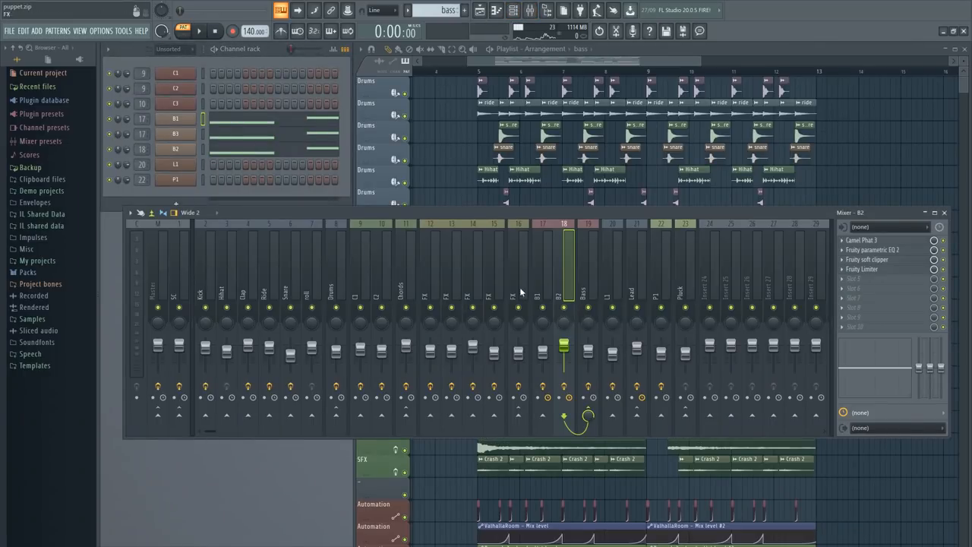
click(872, 249)
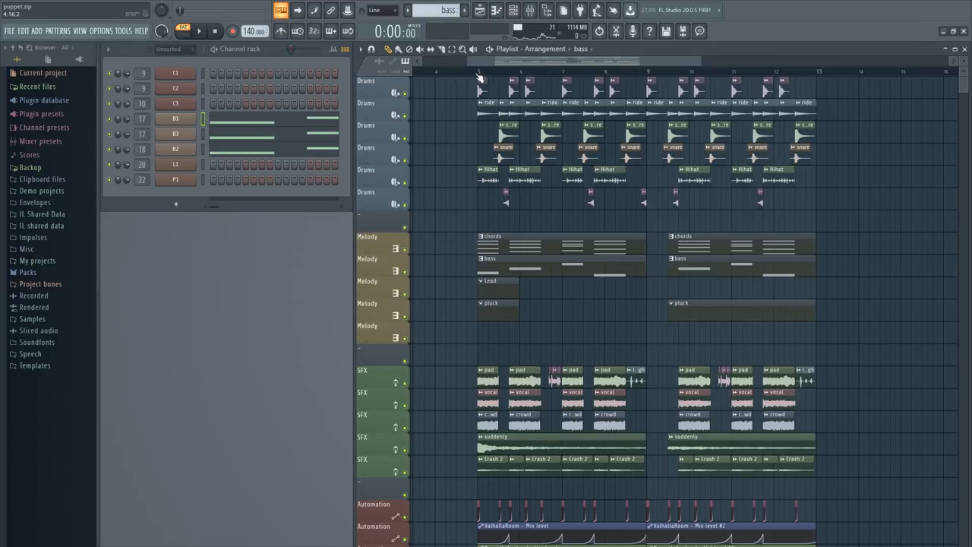
click(199, 30)
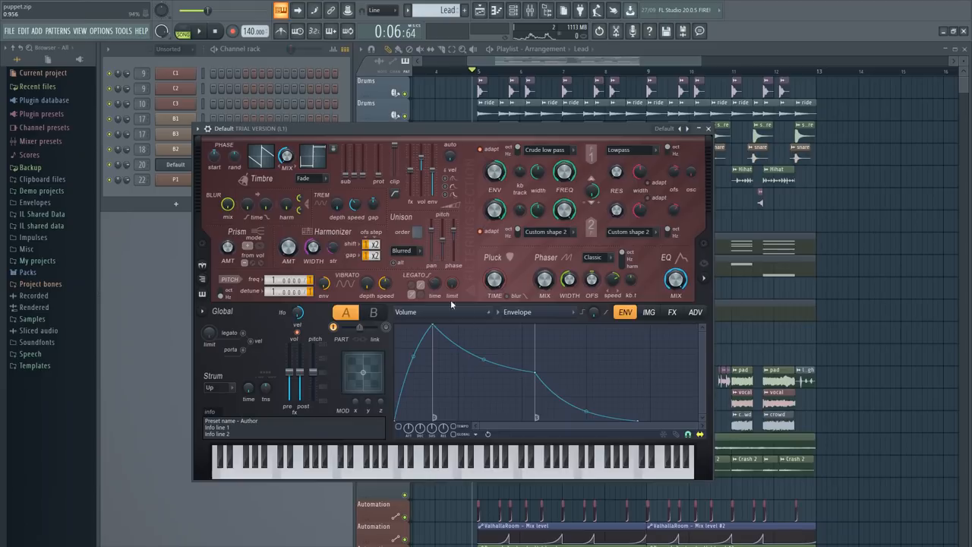
- Open the lead's Sytrus effects page, pick a distortion type and raise its amount
right_click(177, 164)
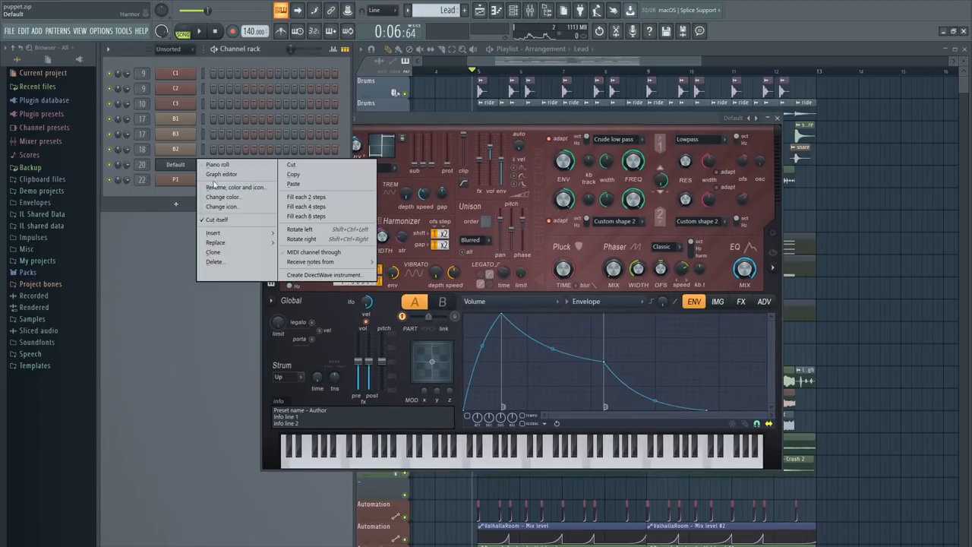
click(236, 186)
text(L1)
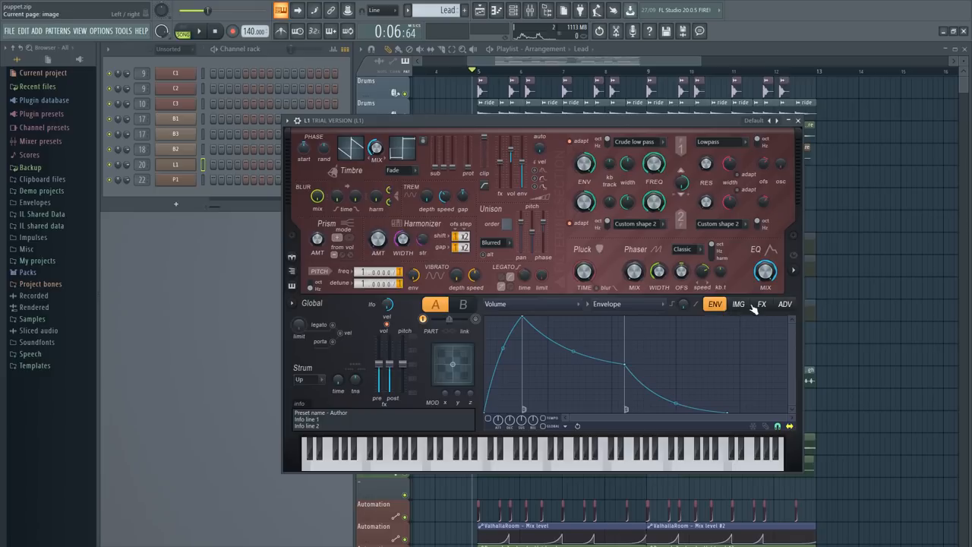
click(762, 303)
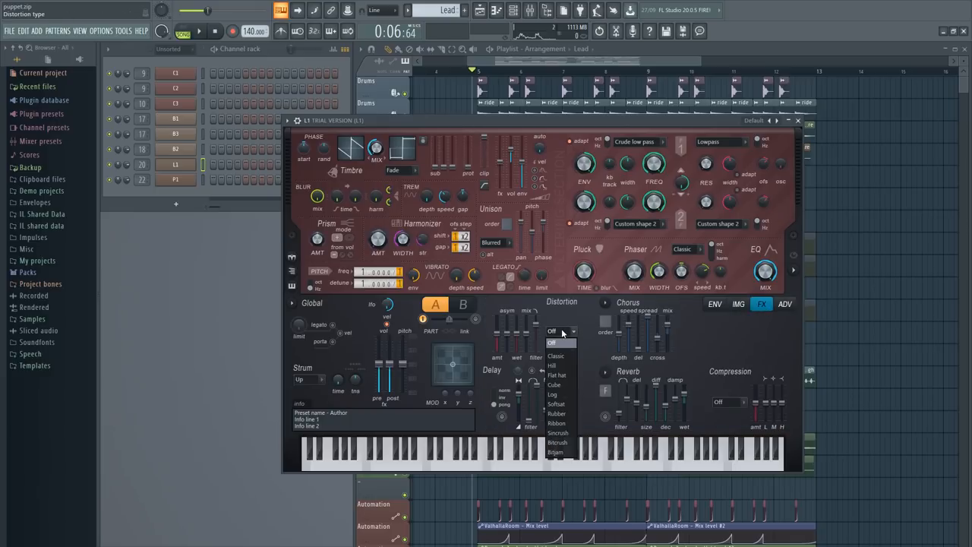
click(553, 395)
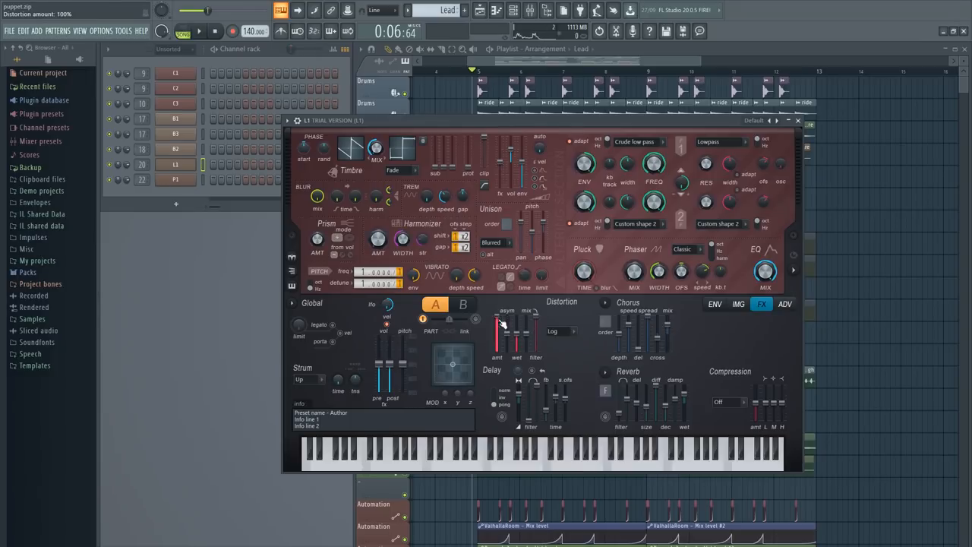
drag(499, 322, 515, 334)
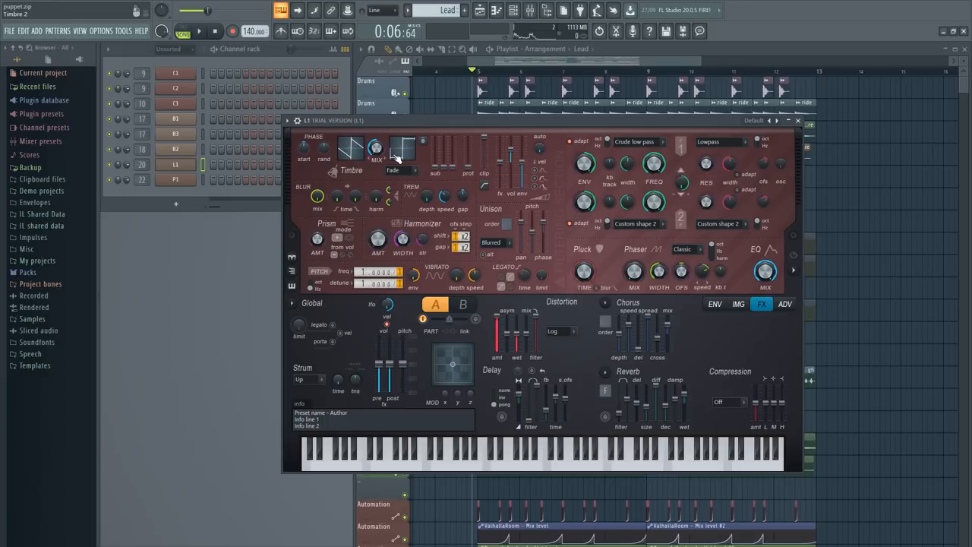
mouse_move(571, 428)
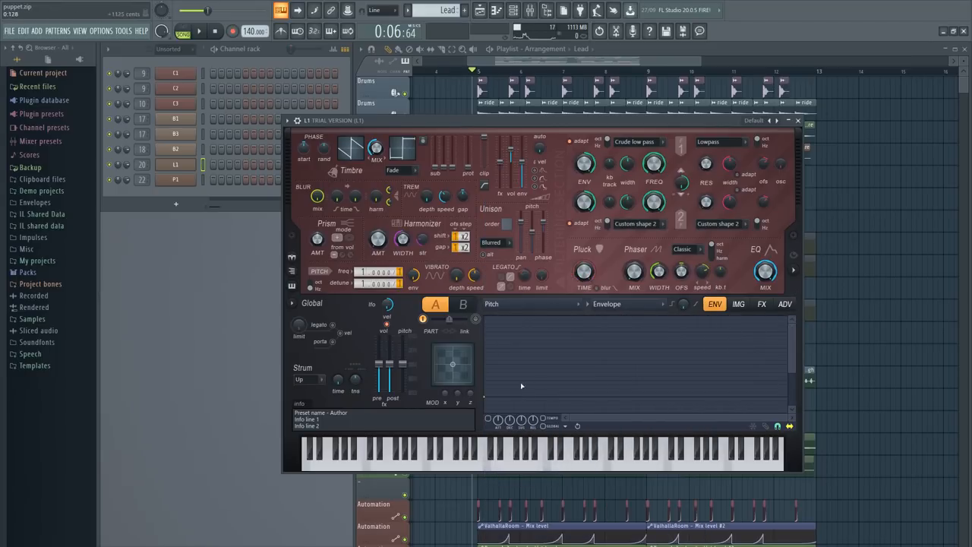
- Adjust the lead's volume envelope, then open the lead channel's empty piano roll
drag(489, 319, 501, 395)
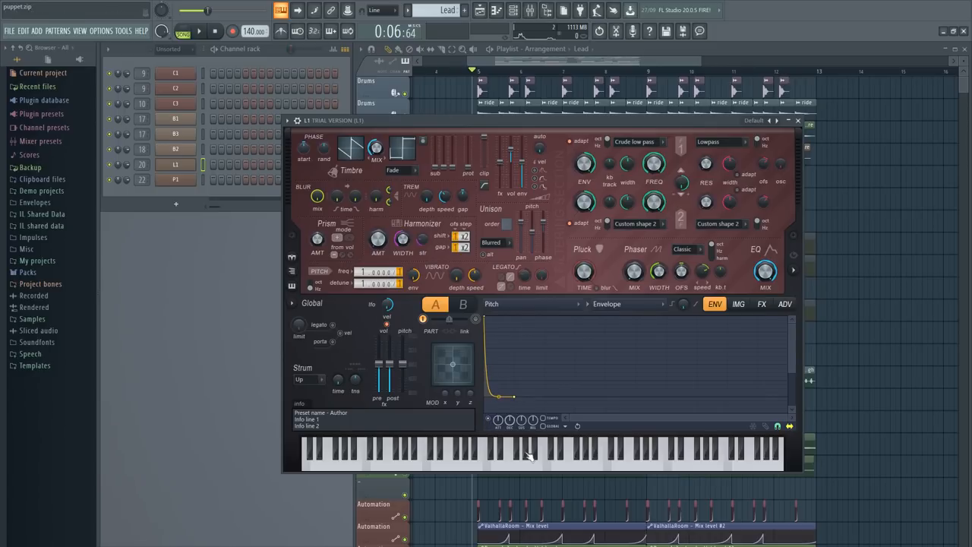
click(522, 456)
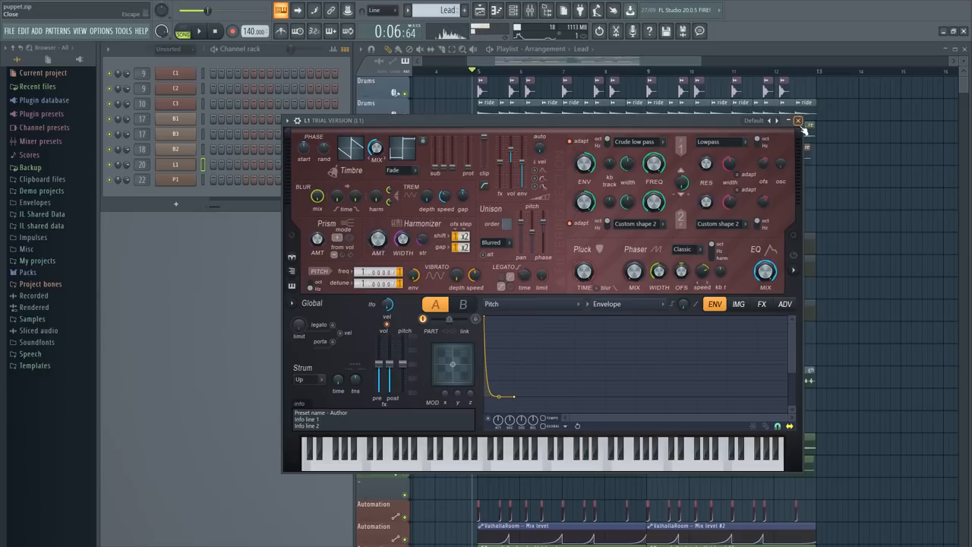
right_click(176, 164)
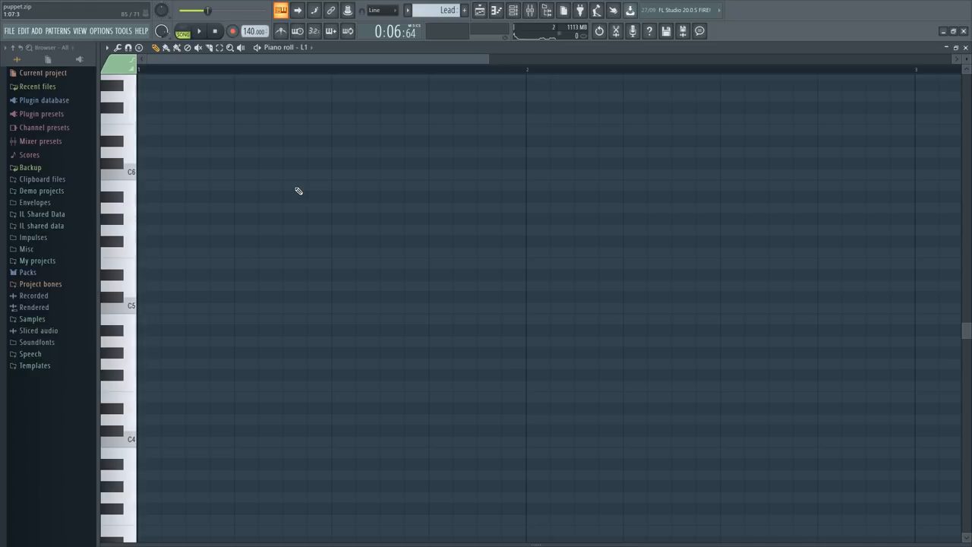
mouse_move(190, 86)
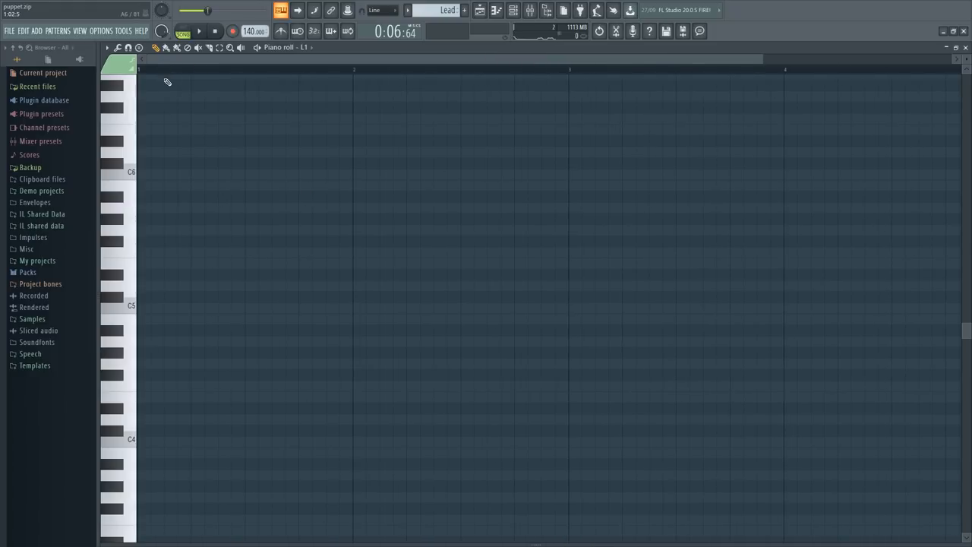
- Draw the opening lead notes above C5 and C4, trimming the first to a short length
drag(140, 151, 294, 151)
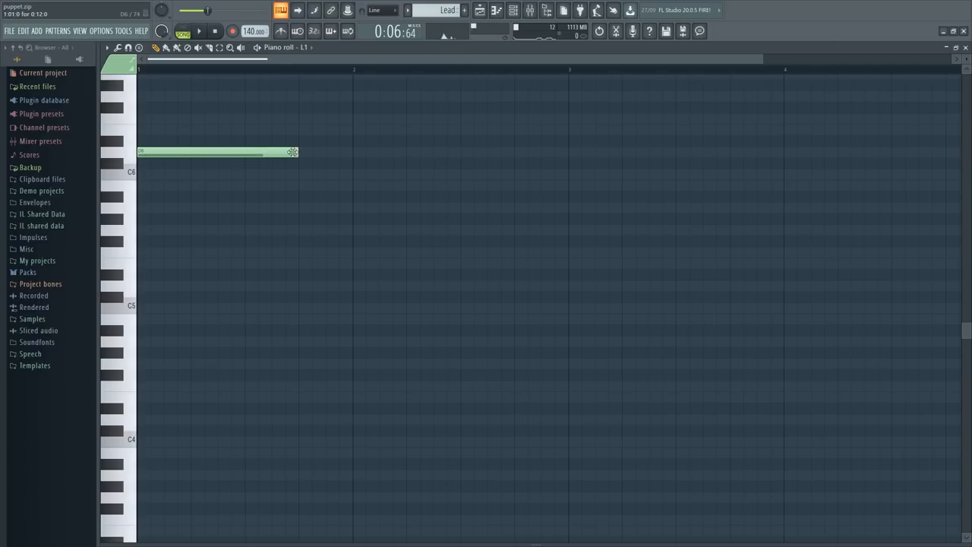
drag(293, 152, 163, 152)
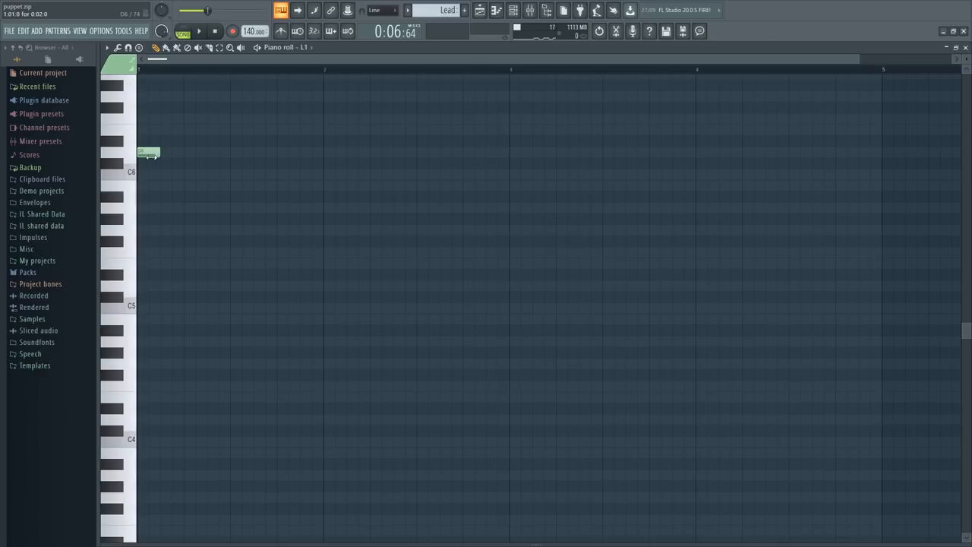
drag(158, 152, 149, 152)
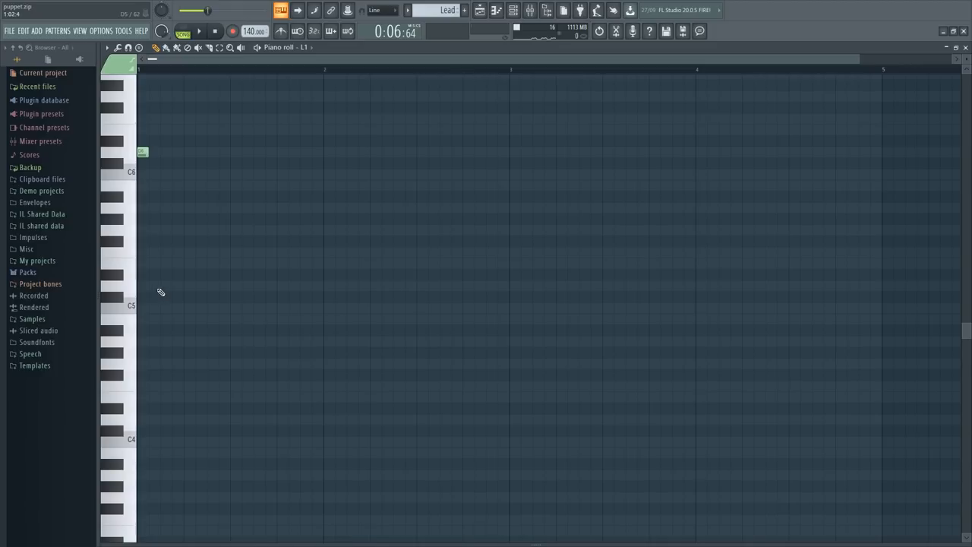
click(155, 286)
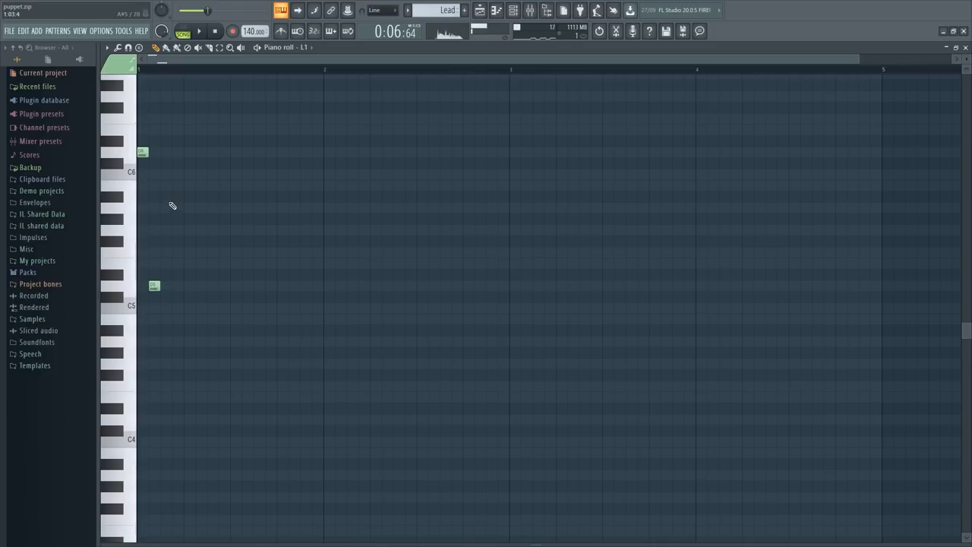
click(165, 207)
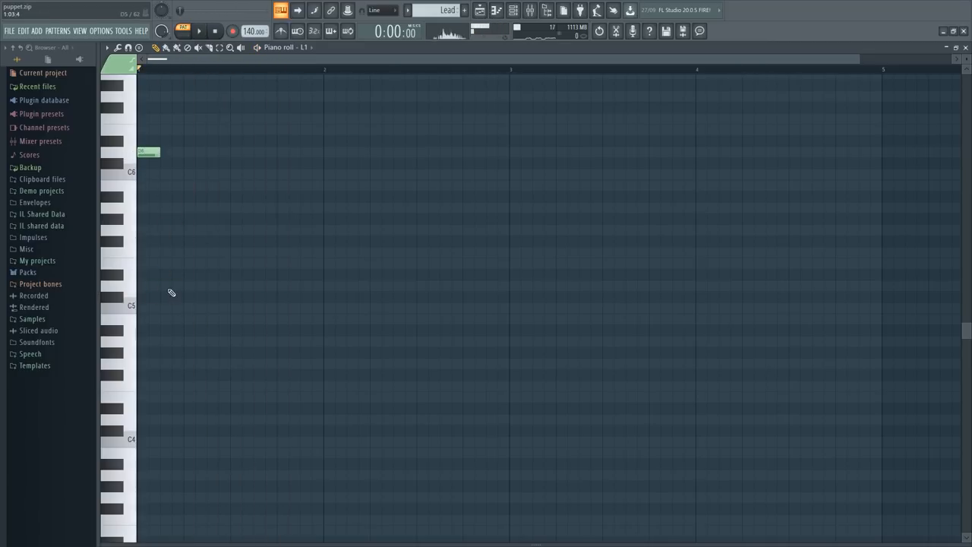
click(170, 285)
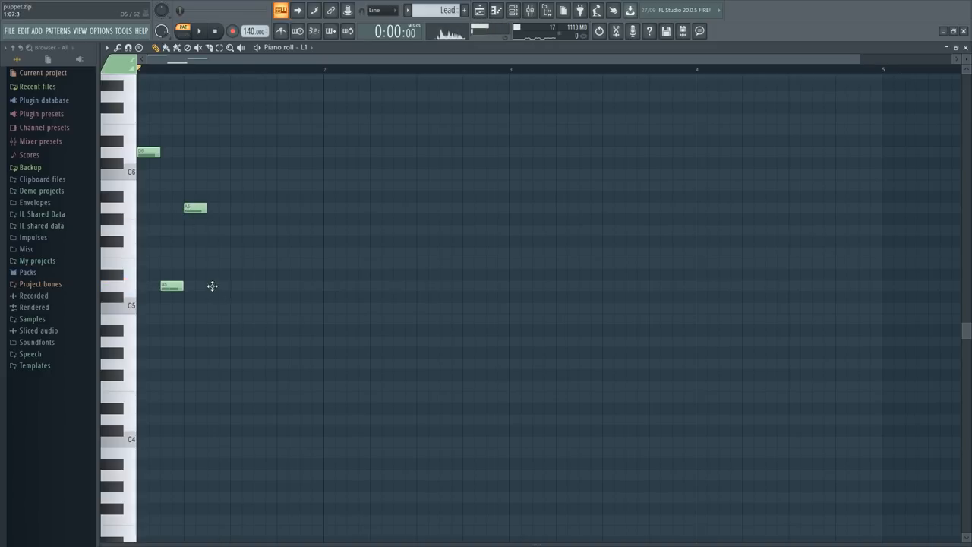
click(218, 285)
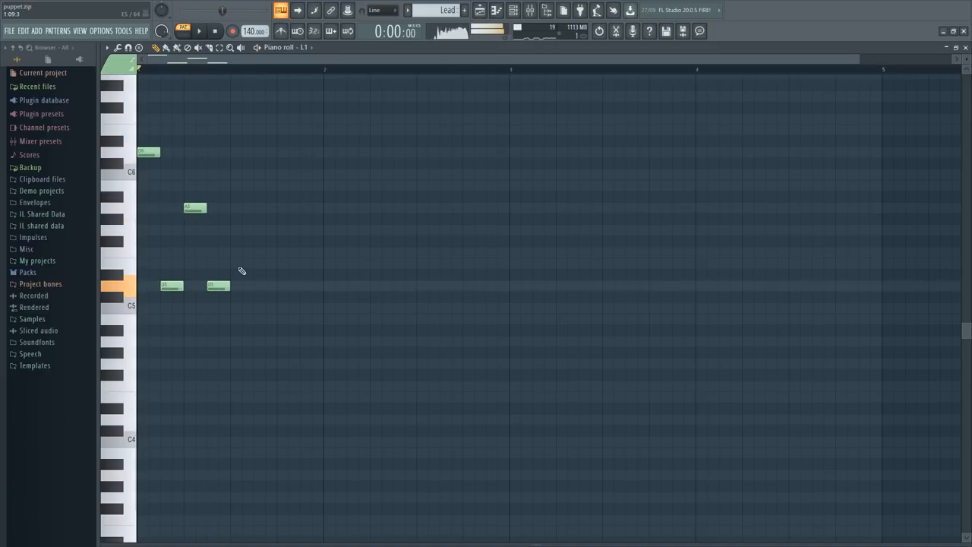
- Add the remaining high and low notes to complete the four-bar lead melody
click(309, 119)
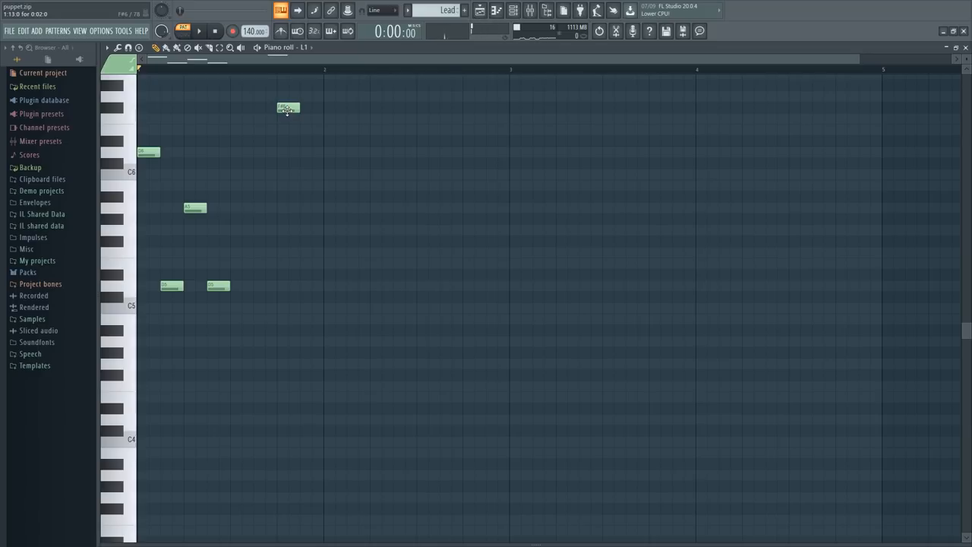
drag(287, 107, 264, 106)
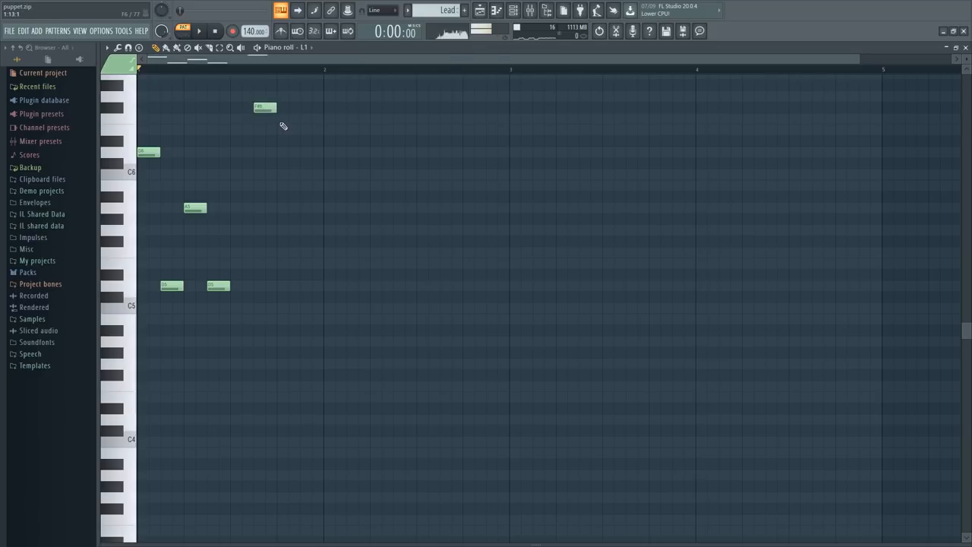
click(287, 129)
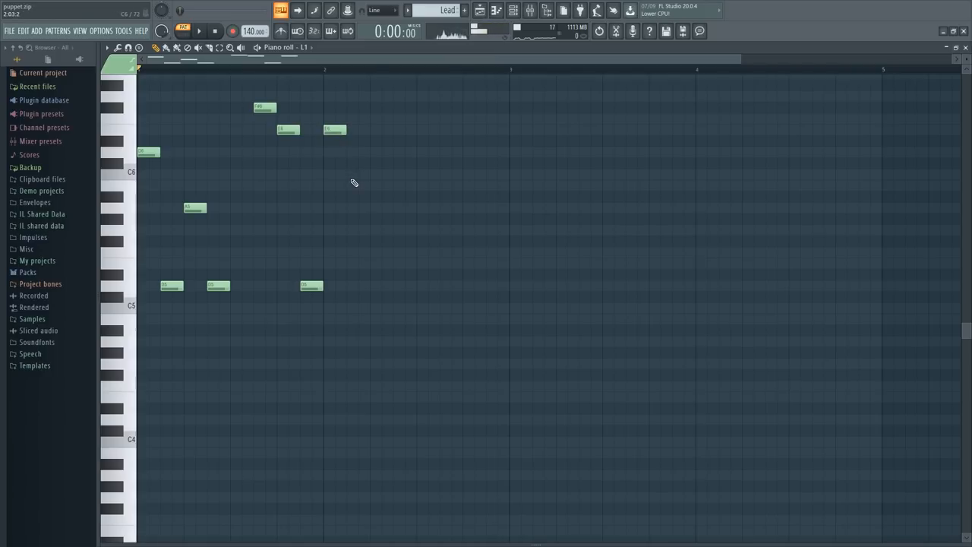
click(359, 285)
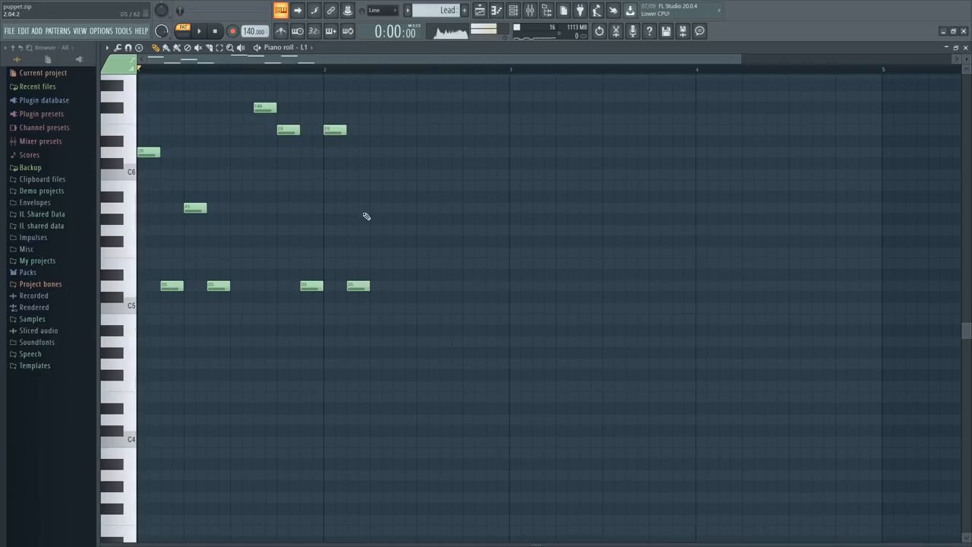
click(199, 30)
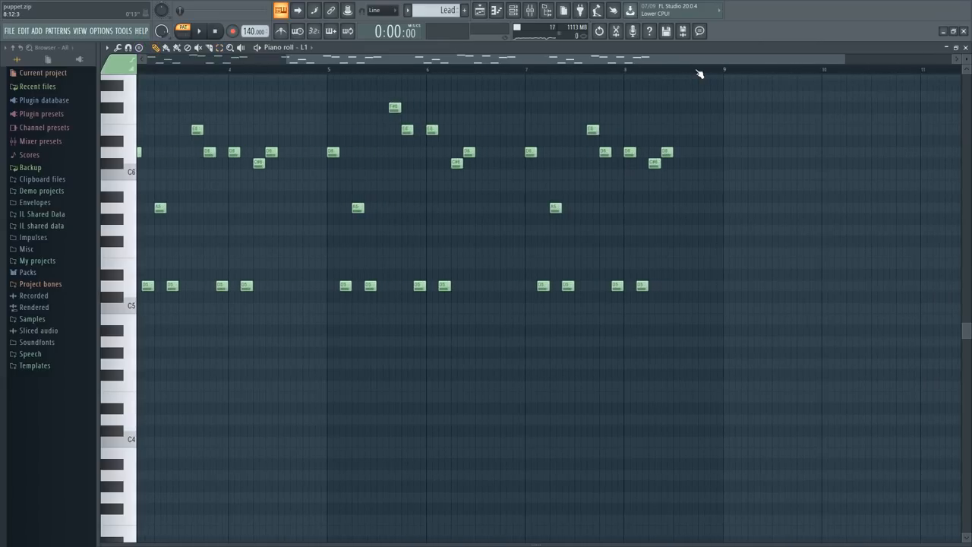
- Play back the lead melody, then close the piano roll
click(199, 30)
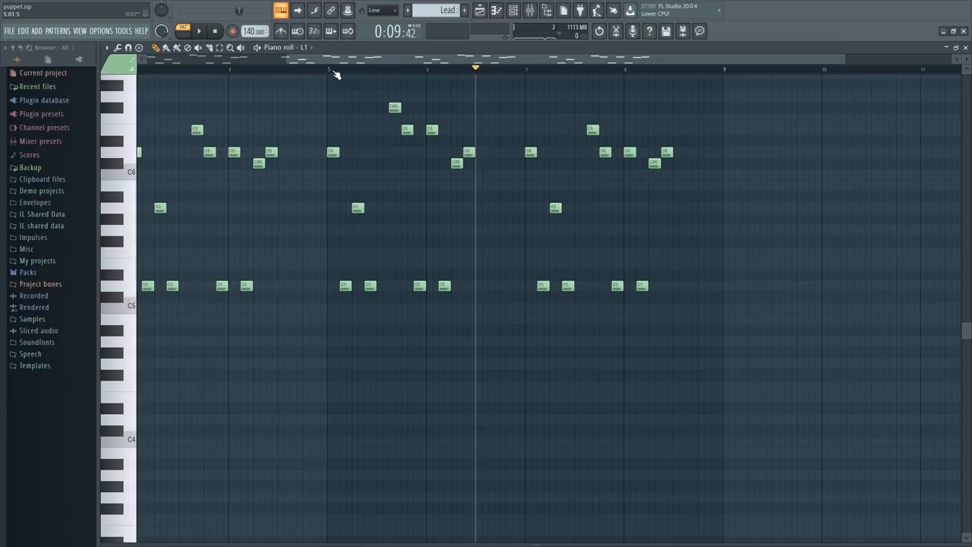
click(332, 68)
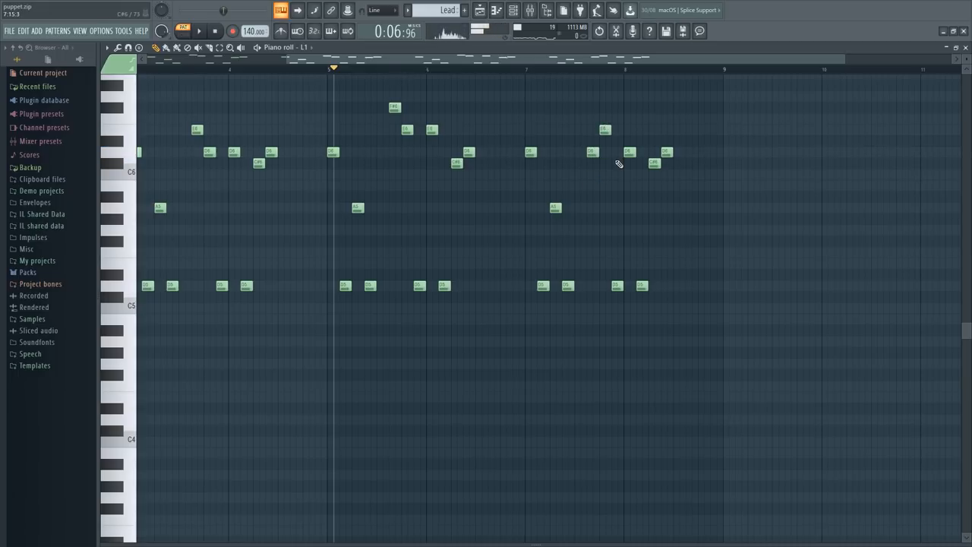
click(629, 85)
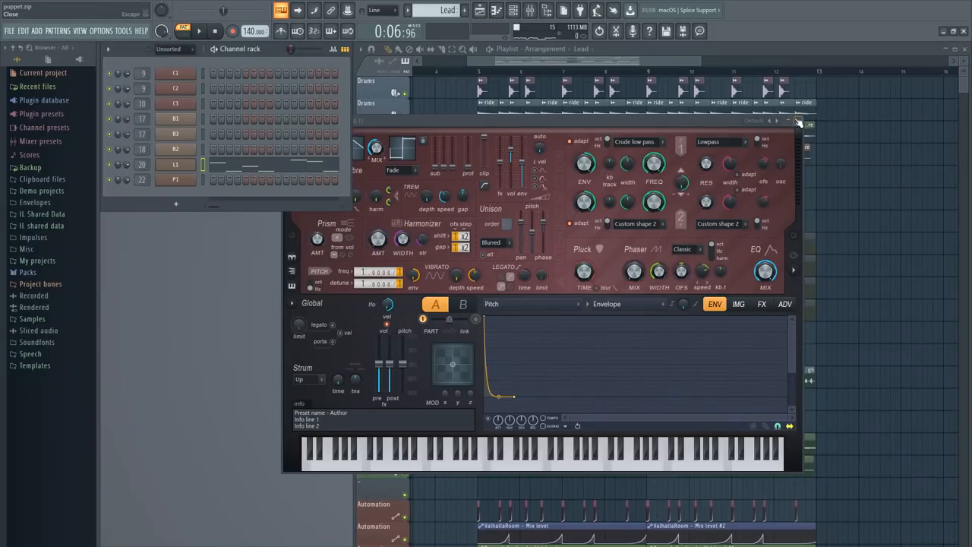
- Close the Sytrus lead window and bring up the pluck channel's piano roll from its menu
click(797, 121)
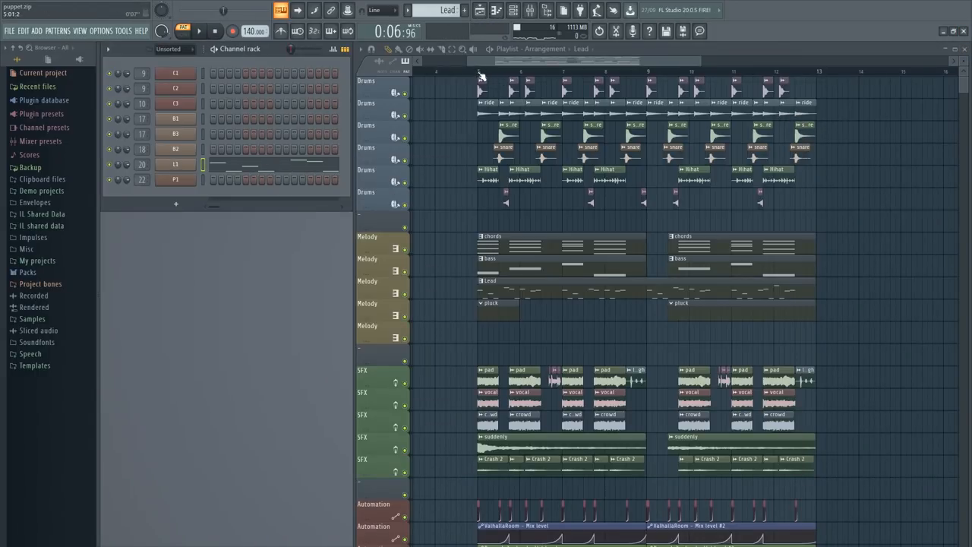
click(199, 30)
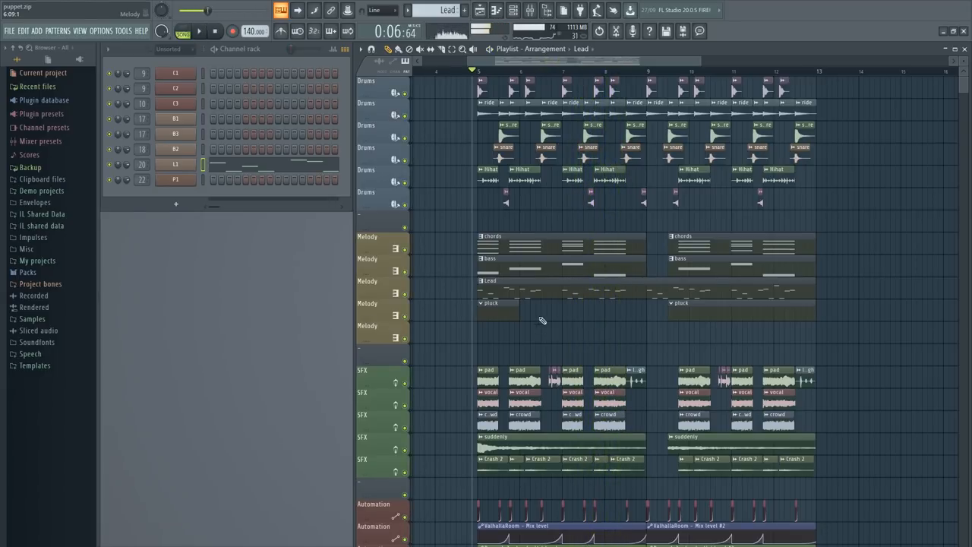
right_click(176, 179)
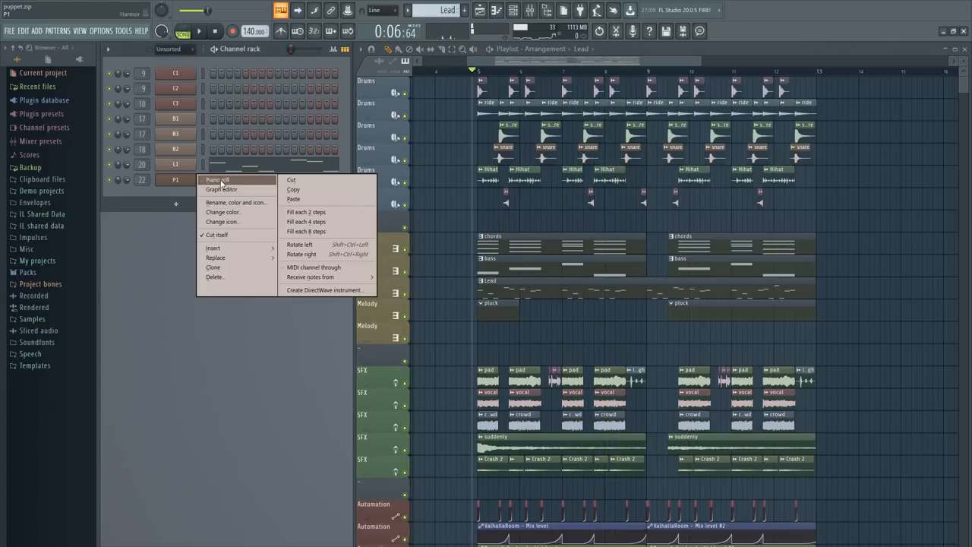
click(217, 179)
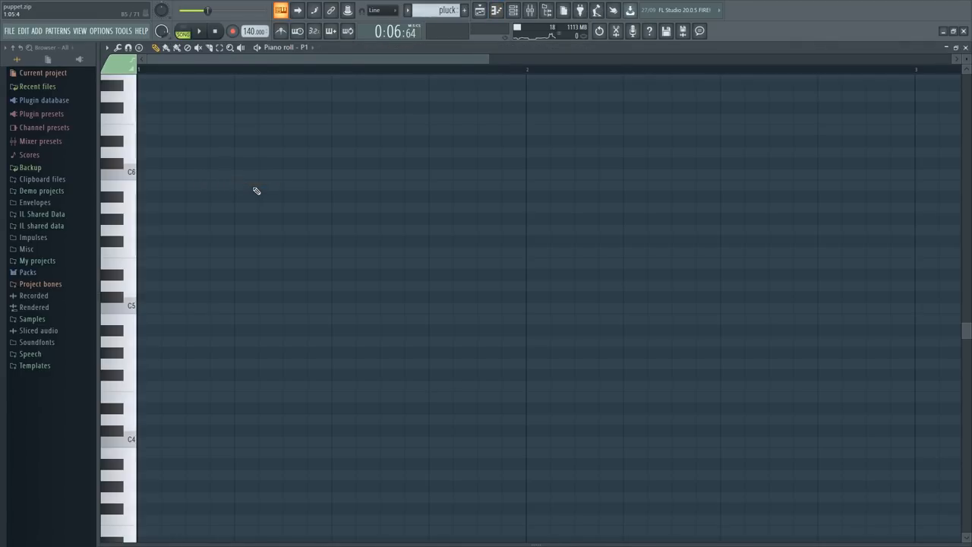
mouse_move(196, 116)
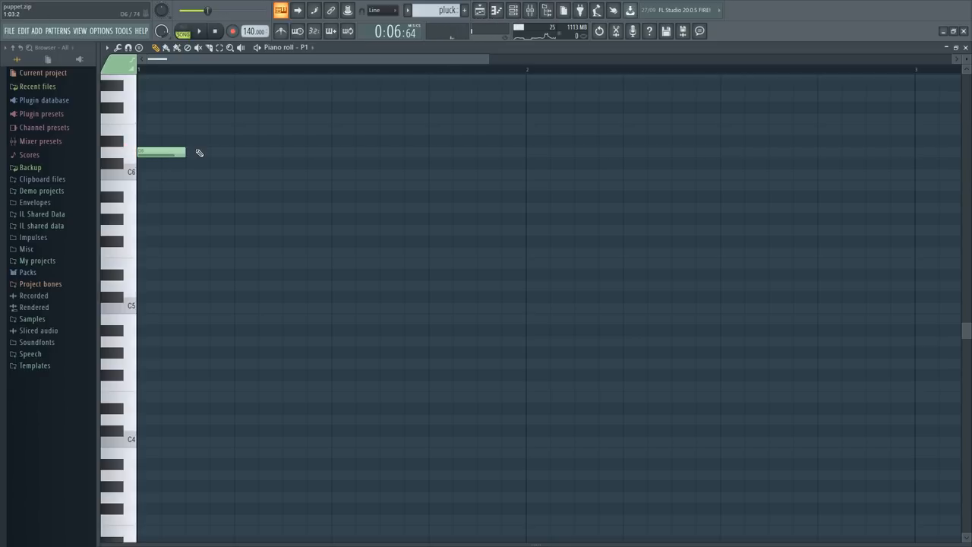
mouse_move(192, 227)
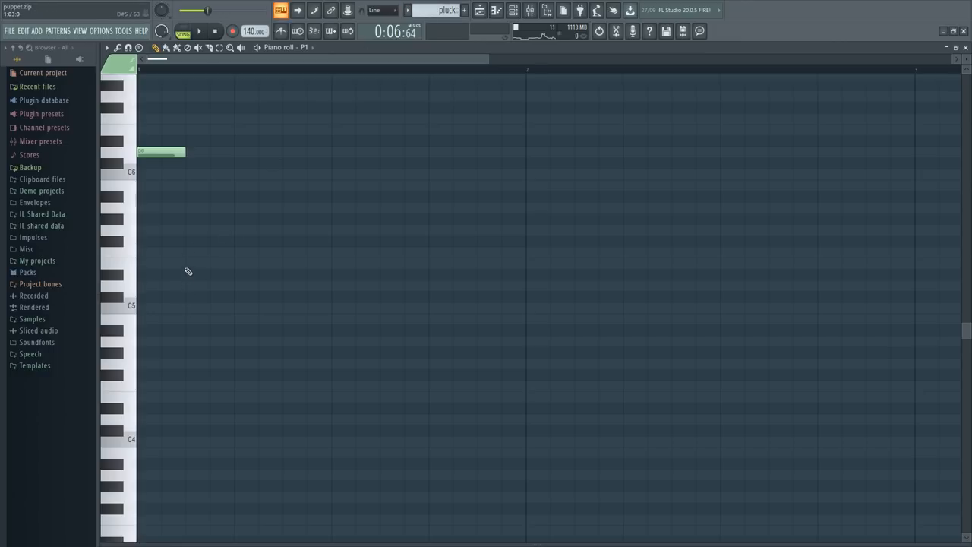
- Draw three short notes to start the pluck melody
click(210, 208)
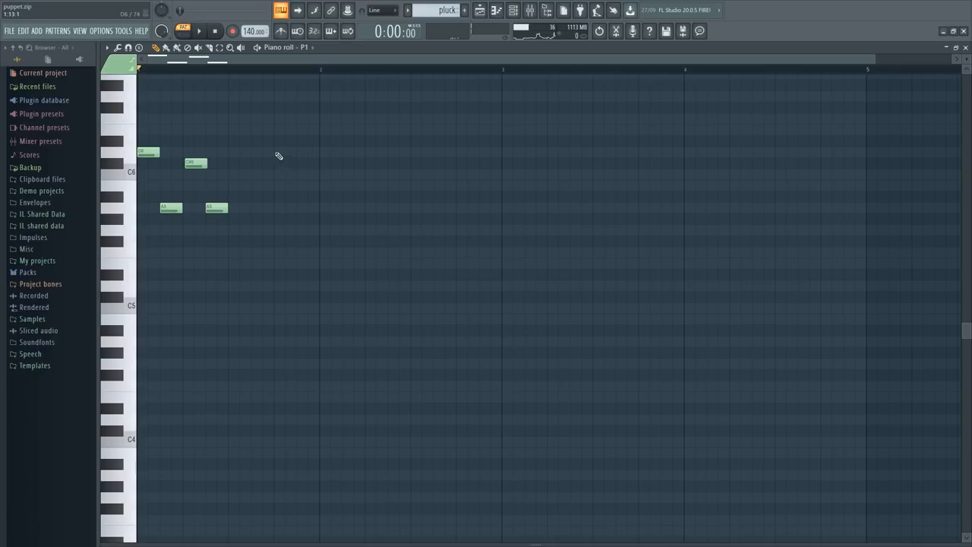
click(307, 207)
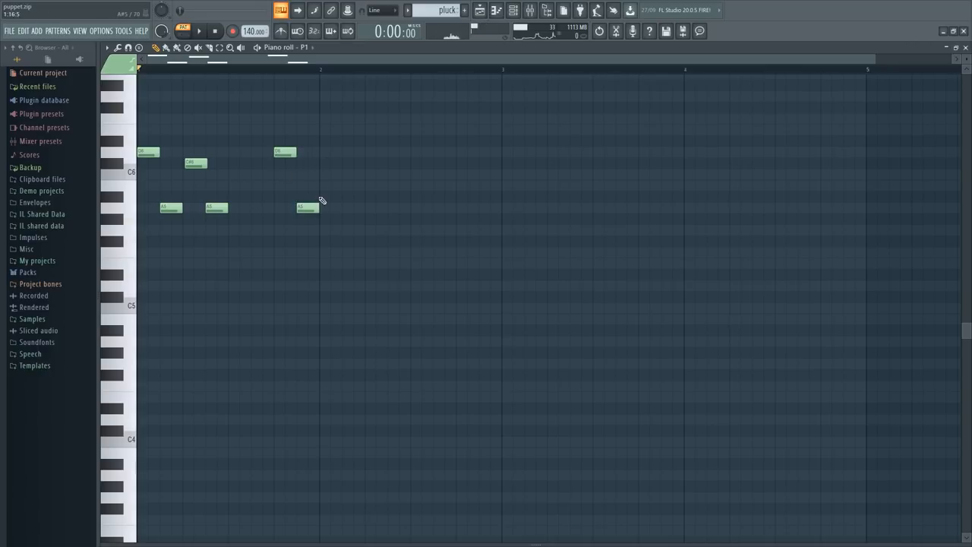
click(331, 164)
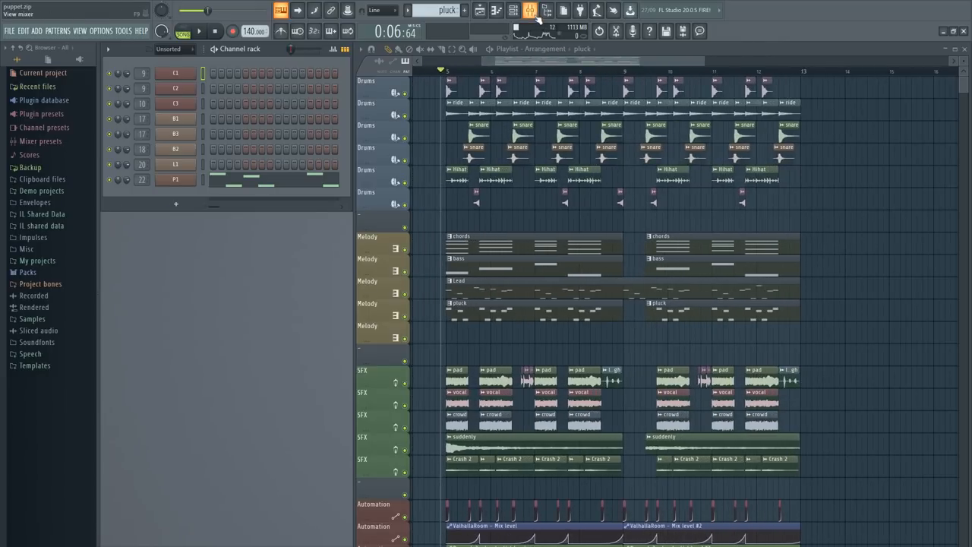
- Show the mixer over the playlist from the toolbar
click(528, 9)
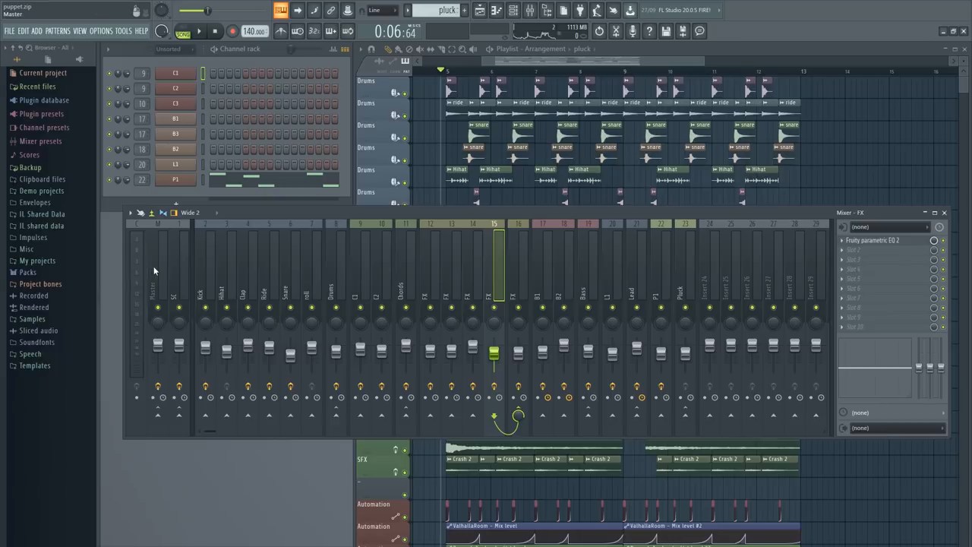